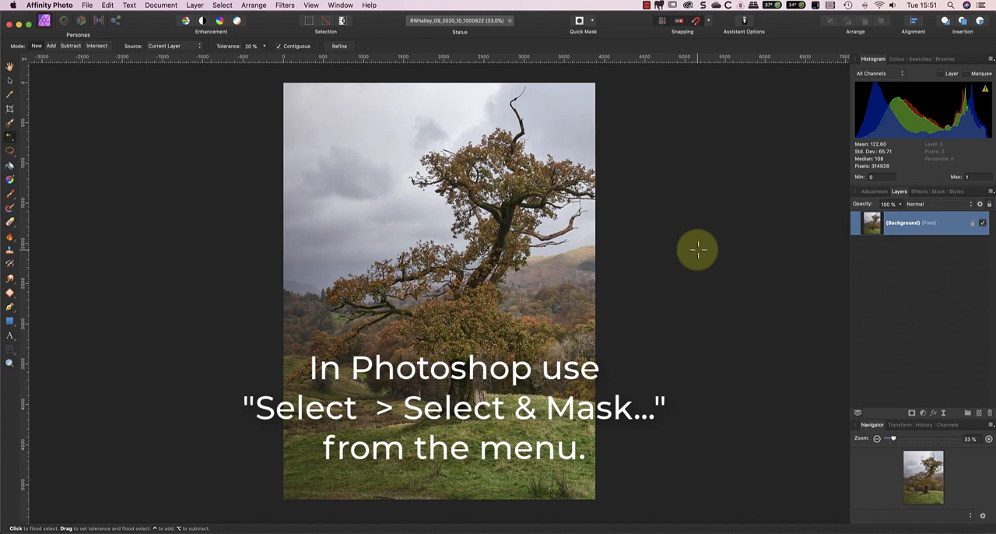
mouse_move(337, 200)
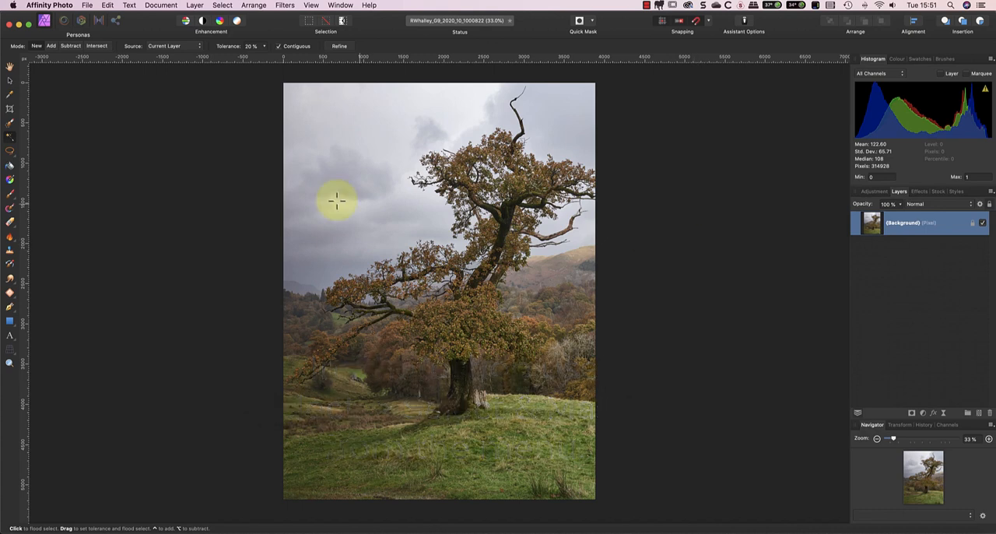
With the Selection Brush, paint the sky into a selection along the tree and hillside edges
click(10, 165)
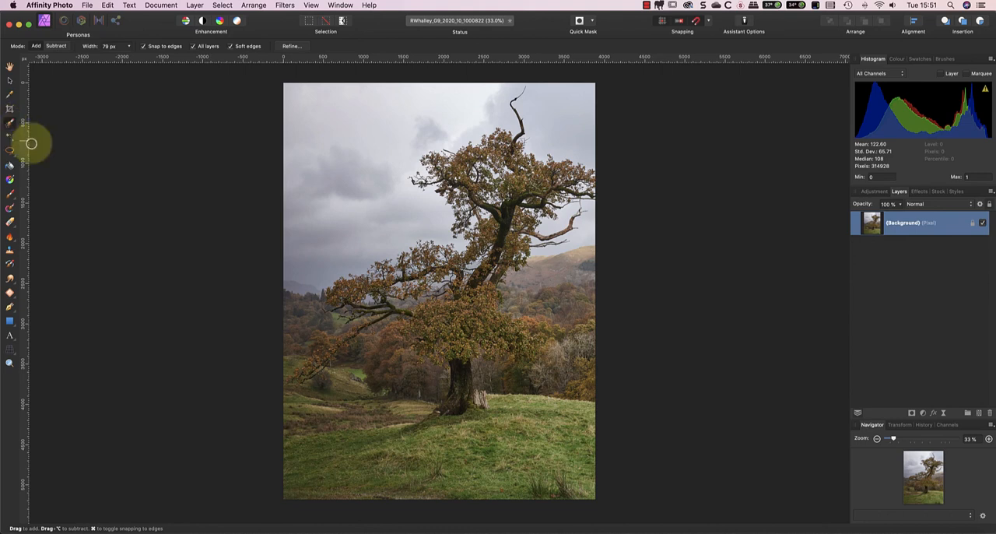
mouse_move(265, 129)
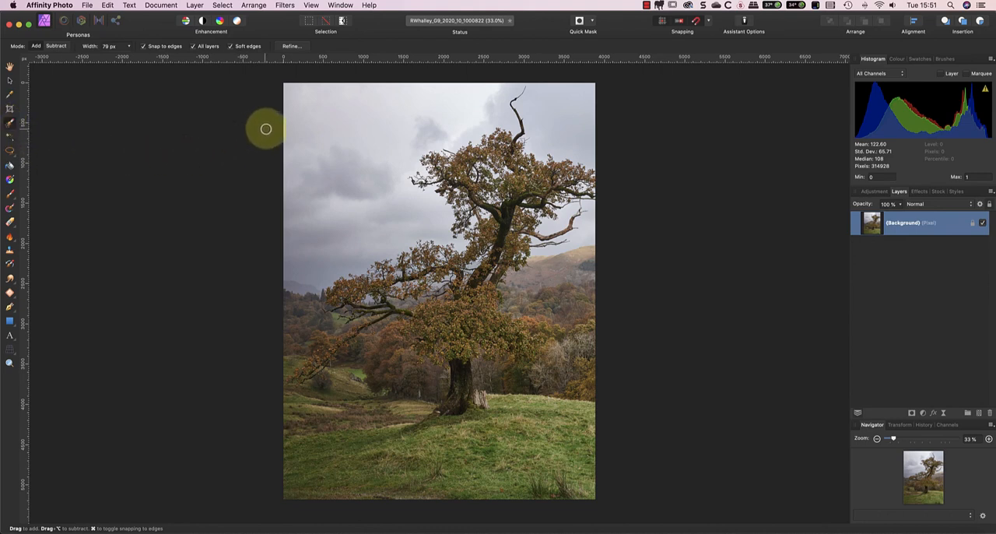
mouse_move(380, 130)
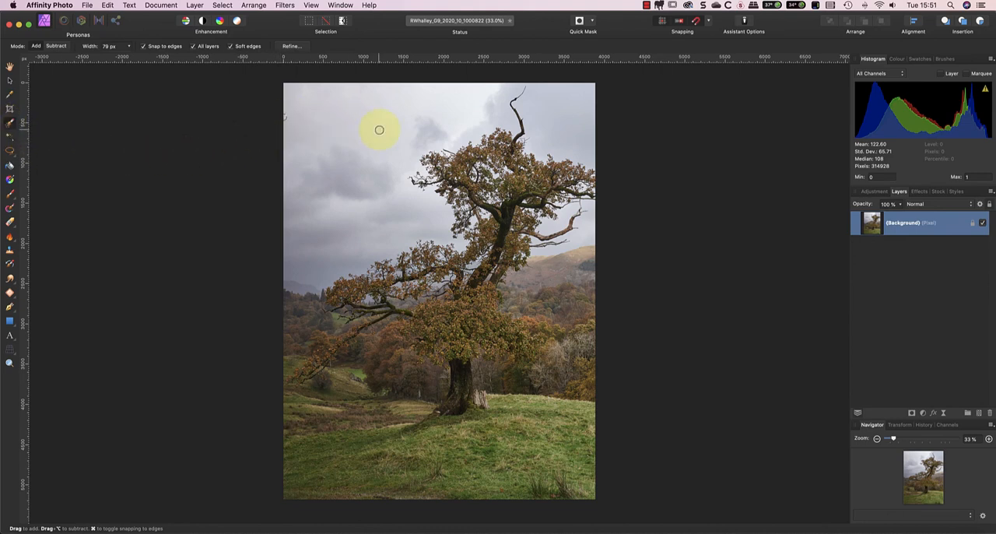
drag(381, 128, 300, 221)
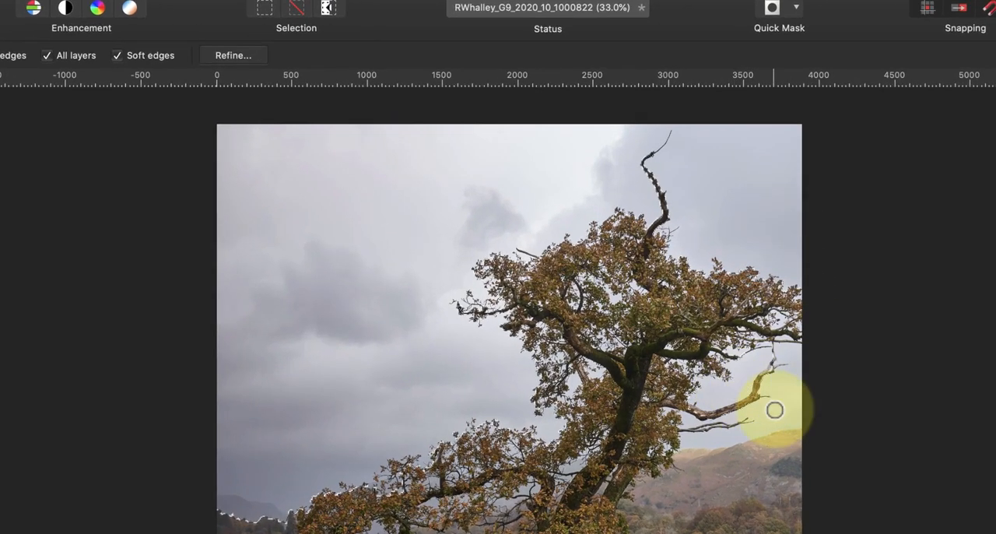
drag(775, 411, 711, 437)
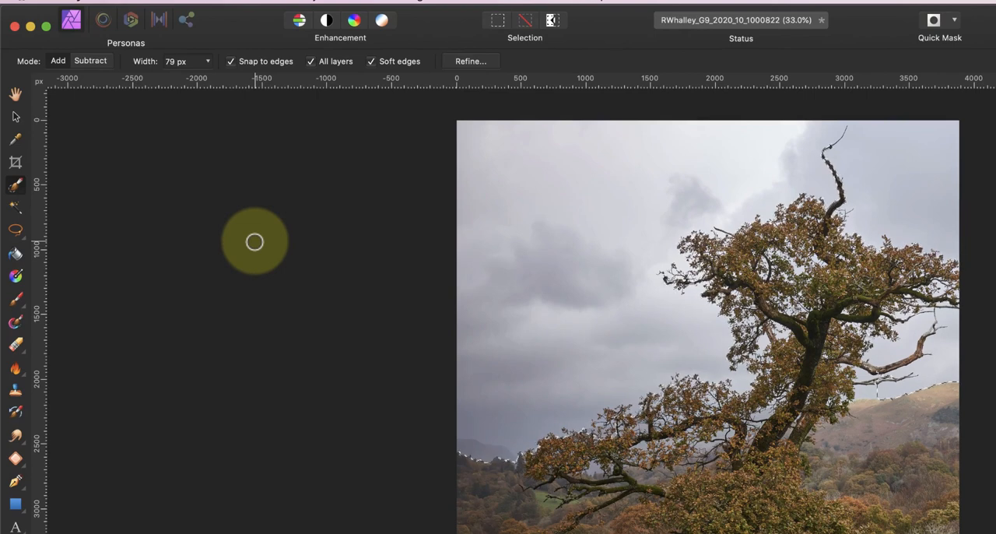
Deselect the brushed sky, try a non-contiguous flood select of the sky, then deselect again
click(525, 20)
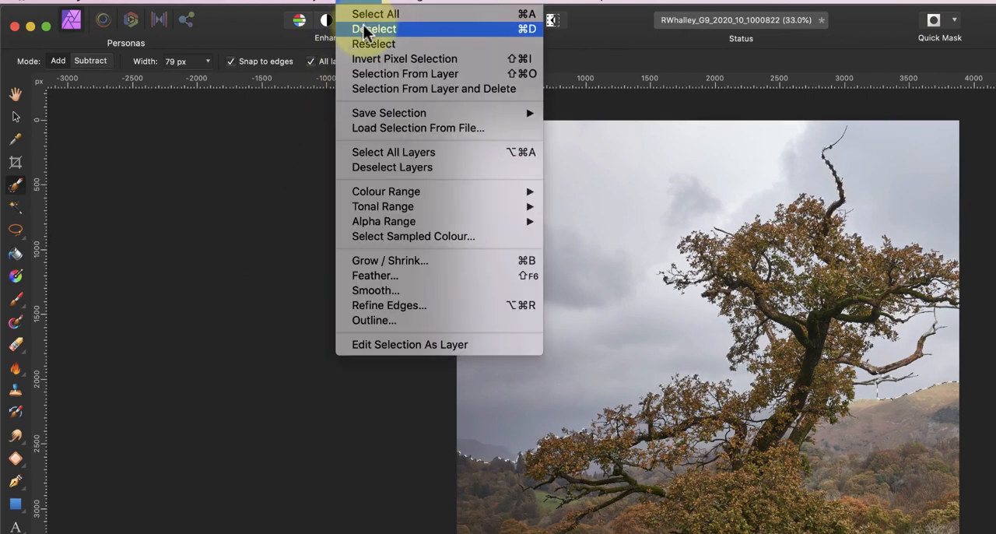
click(373, 29)
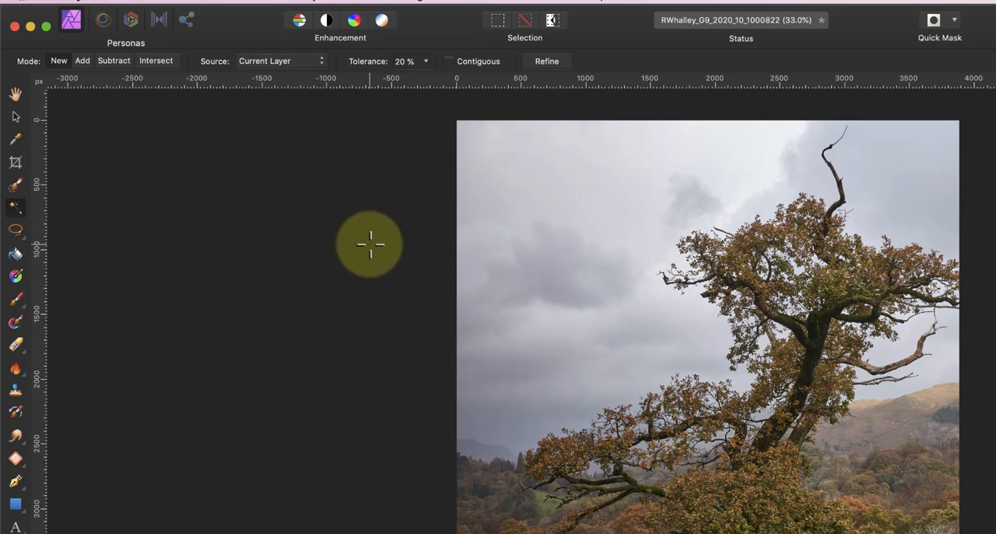
click(508, 199)
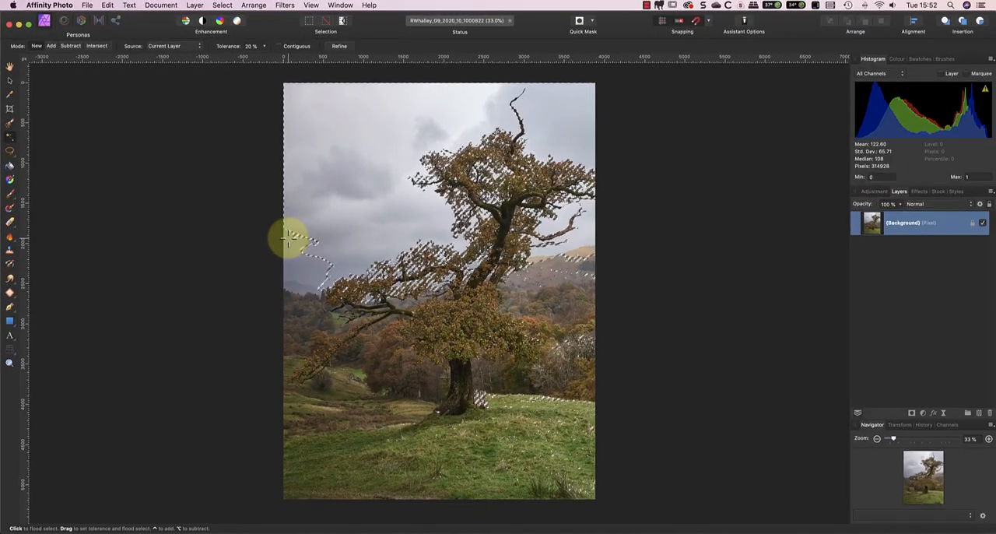
mouse_move(268, 236)
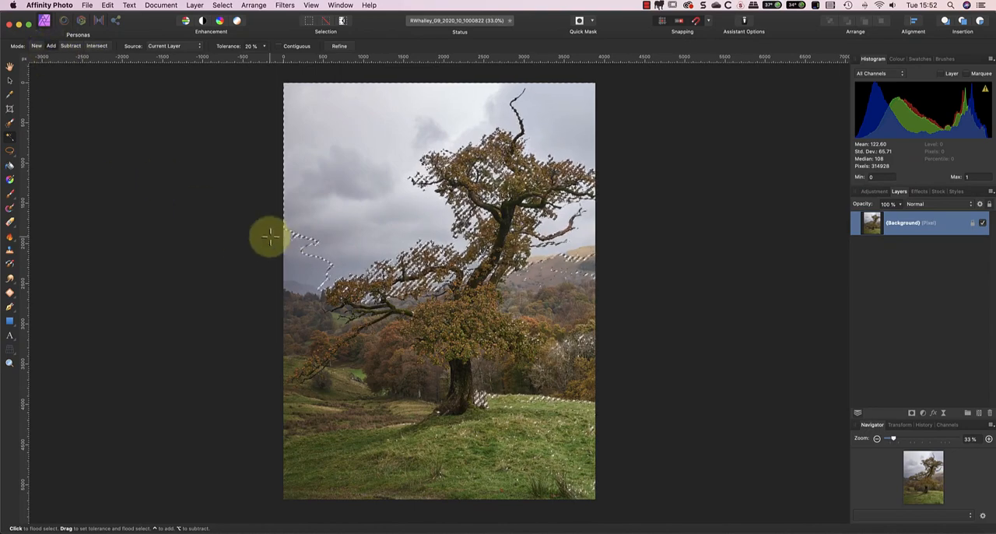
click(270, 236)
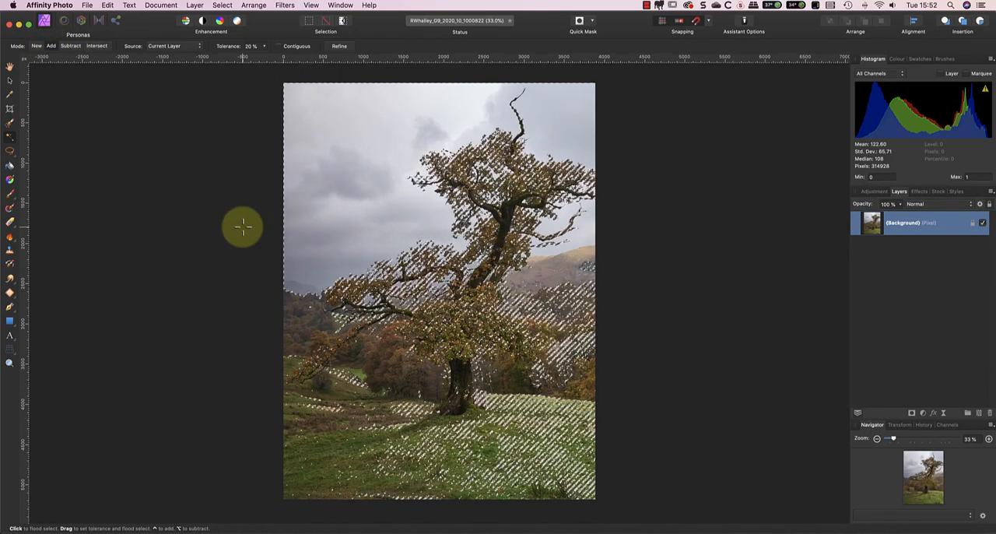
click(223, 6)
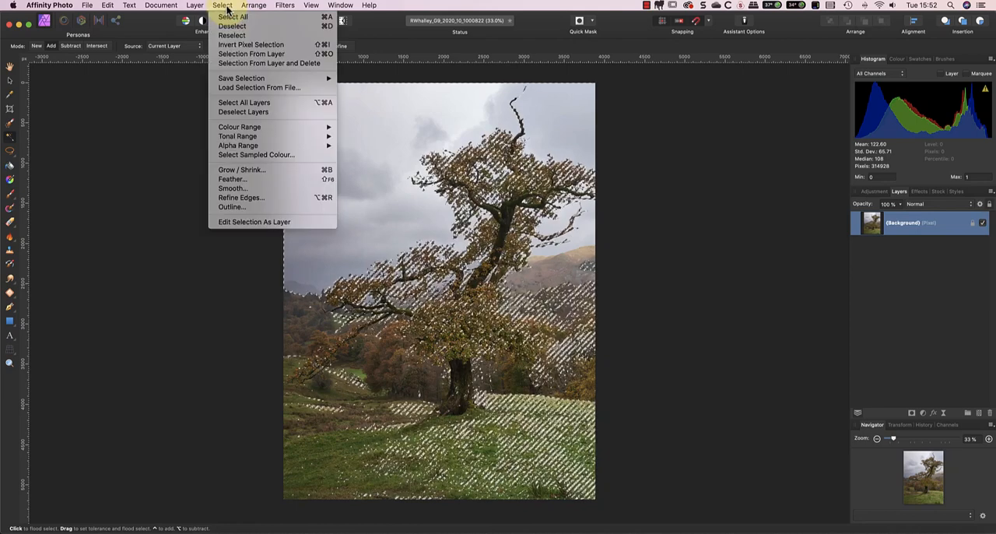
click(232, 25)
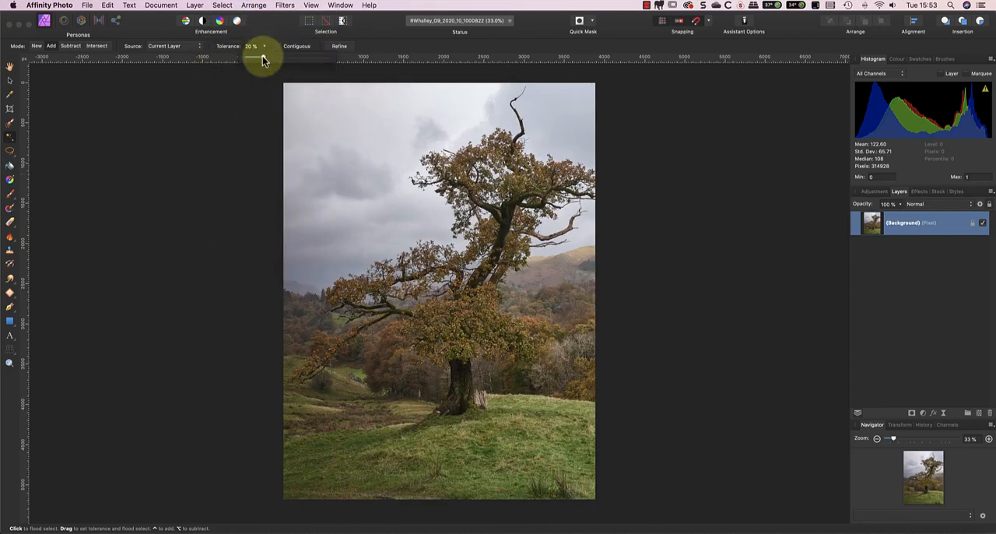
Lower Flood Select tolerance to 4% and click the sky to select it
drag(265, 57, 250, 57)
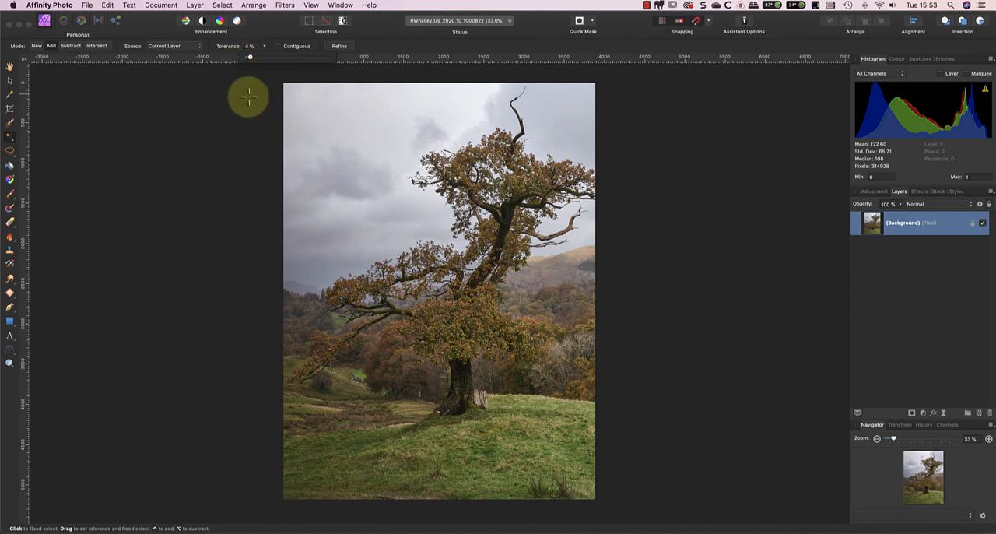
click(311, 100)
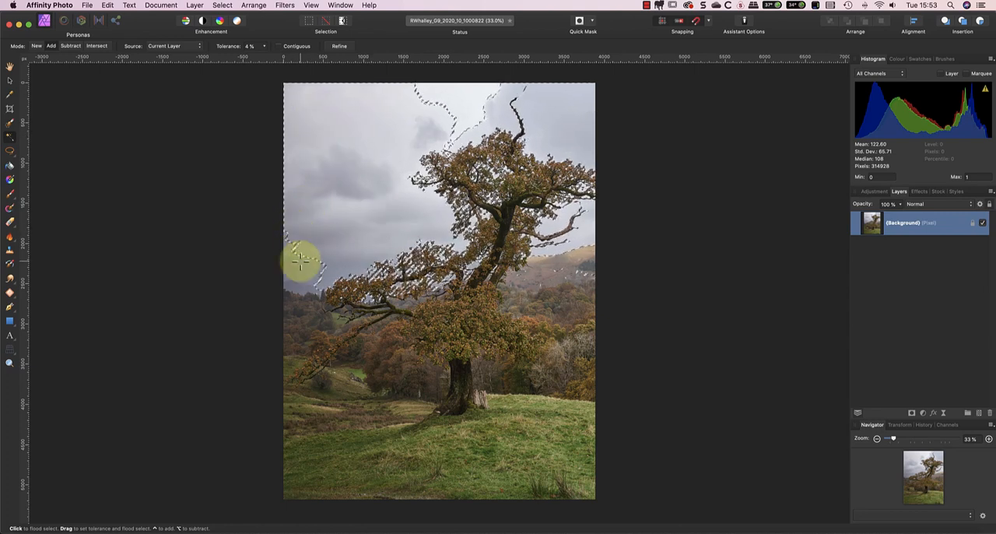
mouse_move(457, 101)
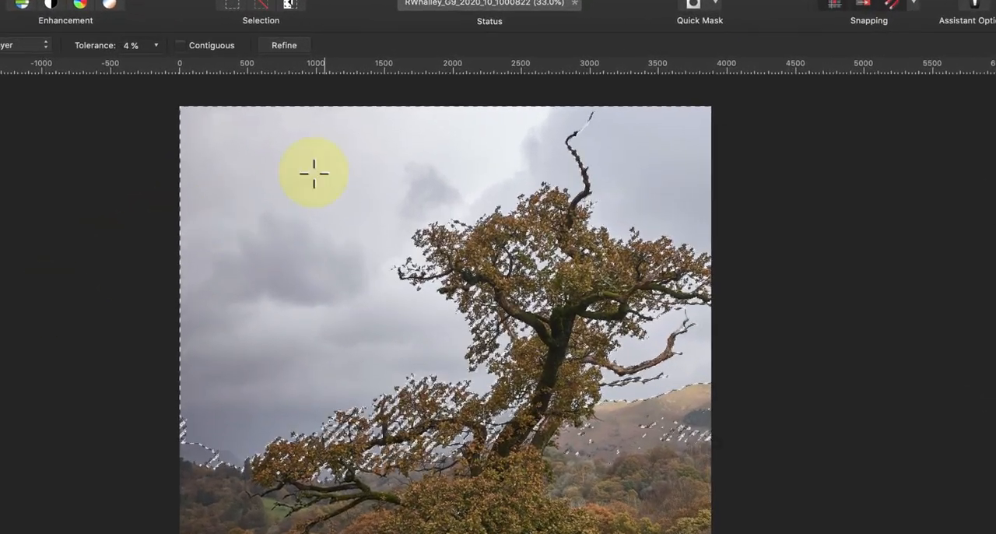
click(314, 173)
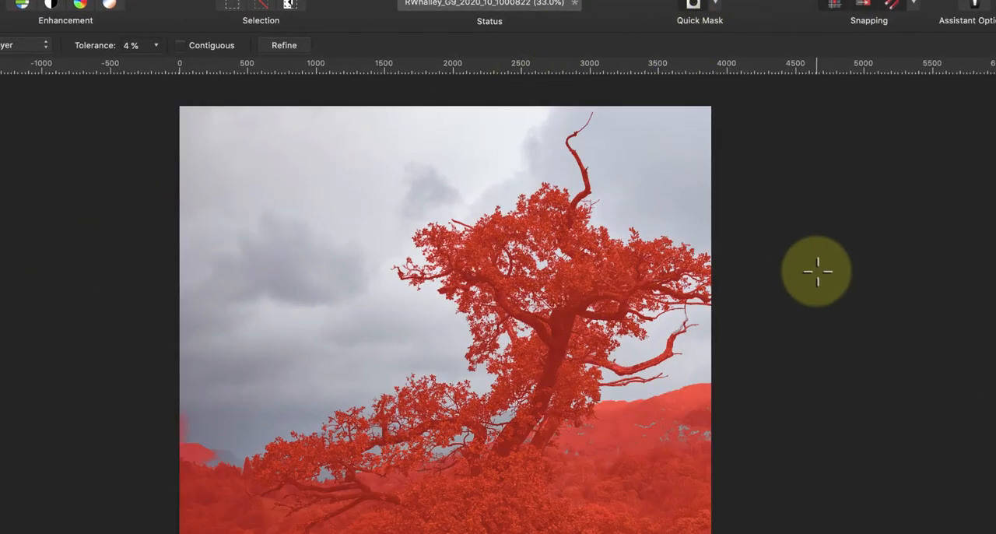
click(692, 8)
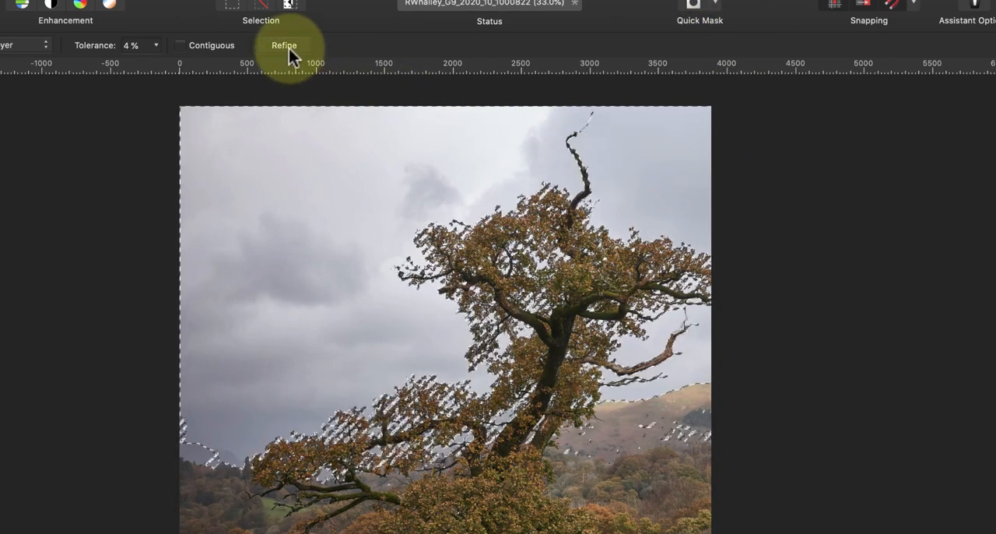
Open Refine Selection and set the Preview to Black matte
click(284, 45)
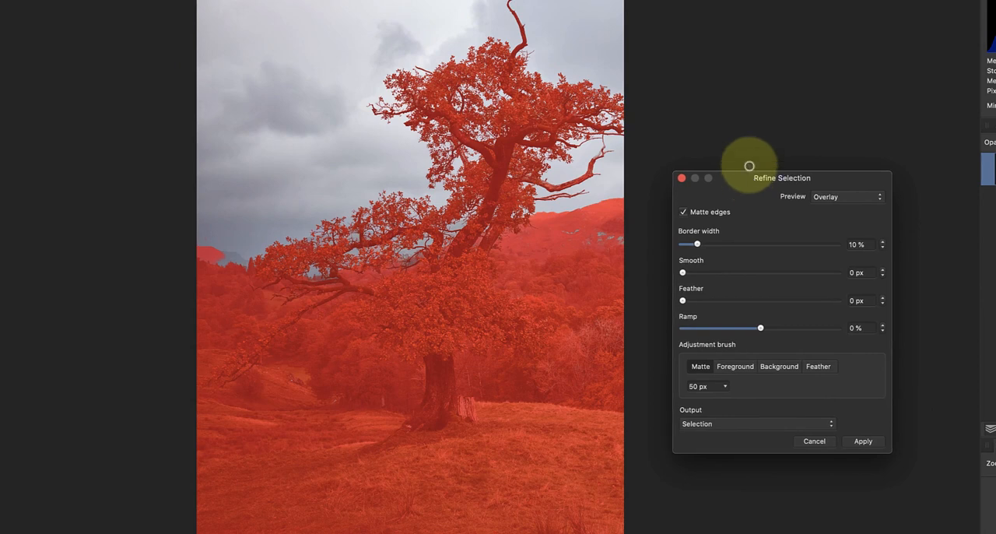
mouse_move(752, 121)
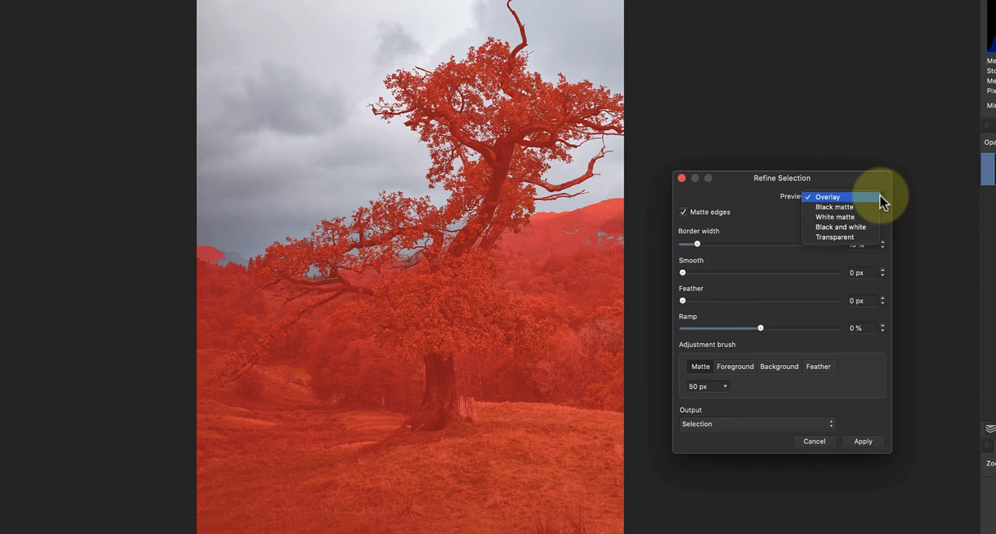
click(835, 206)
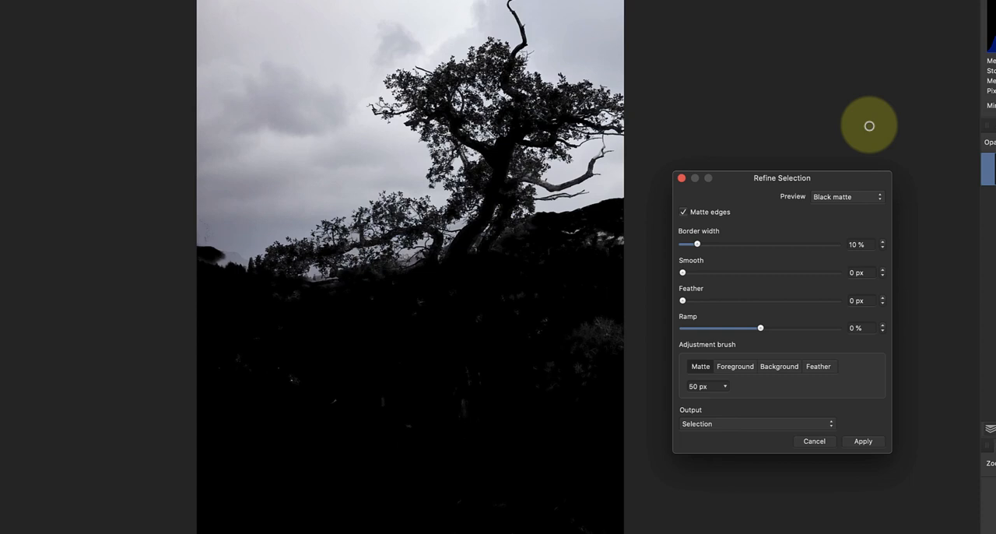
mouse_move(745, 180)
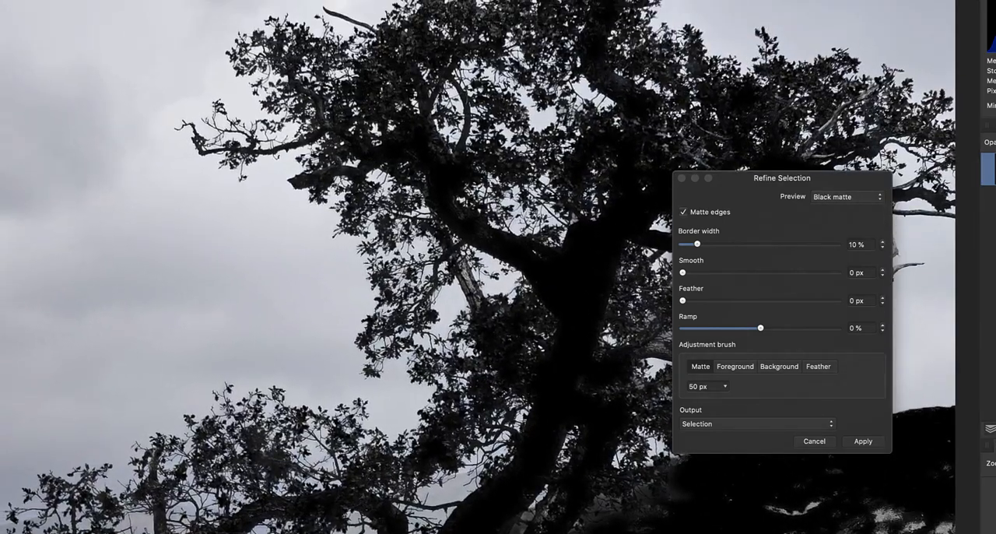
Toggle edge matting off and on, then settle the Border width at 2% after wider trials
click(683, 211)
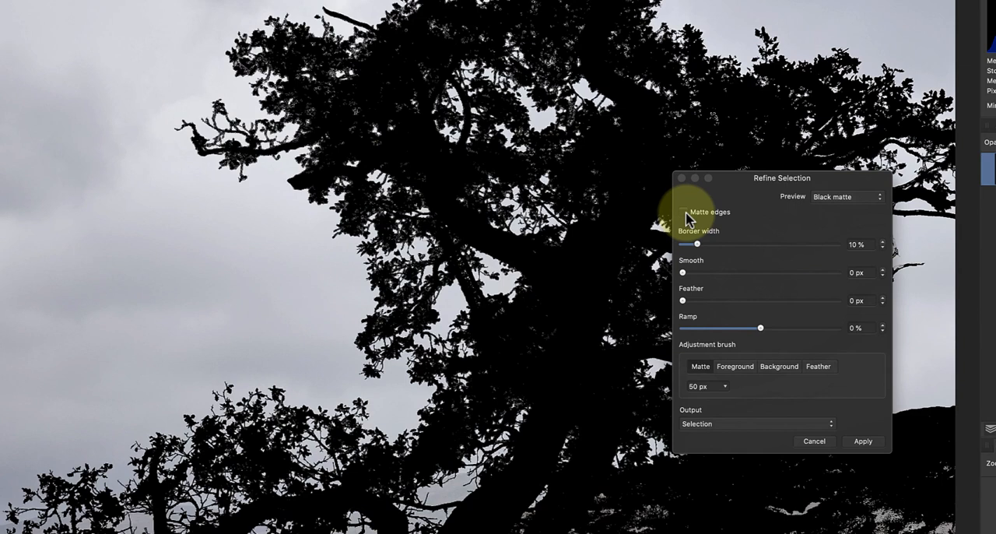
click(684, 212)
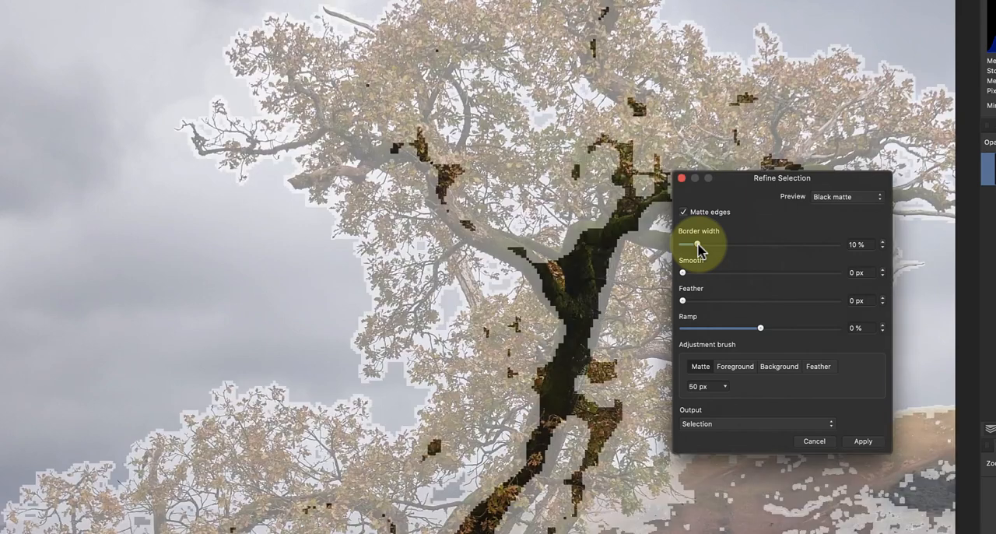
drag(686, 244, 720, 244)
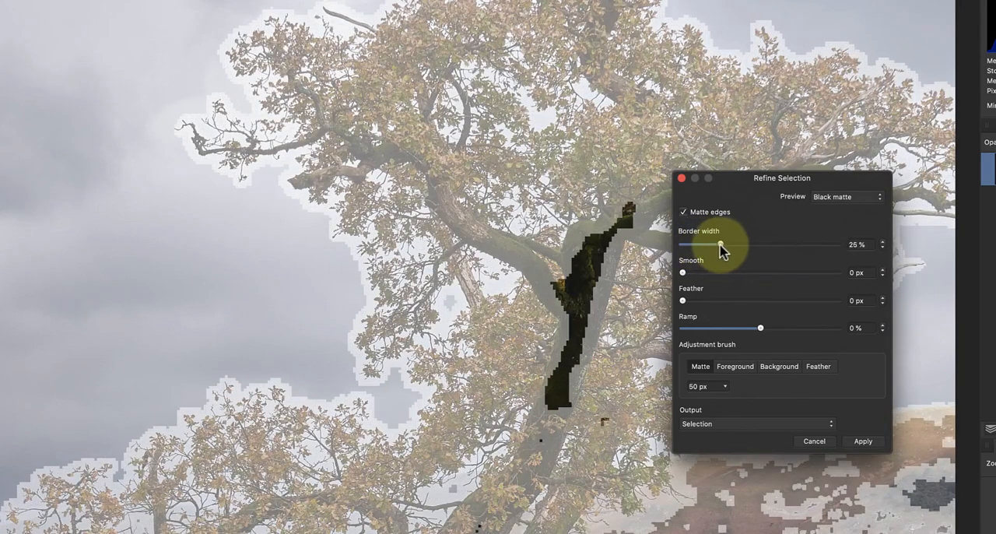
drag(720, 244, 746, 244)
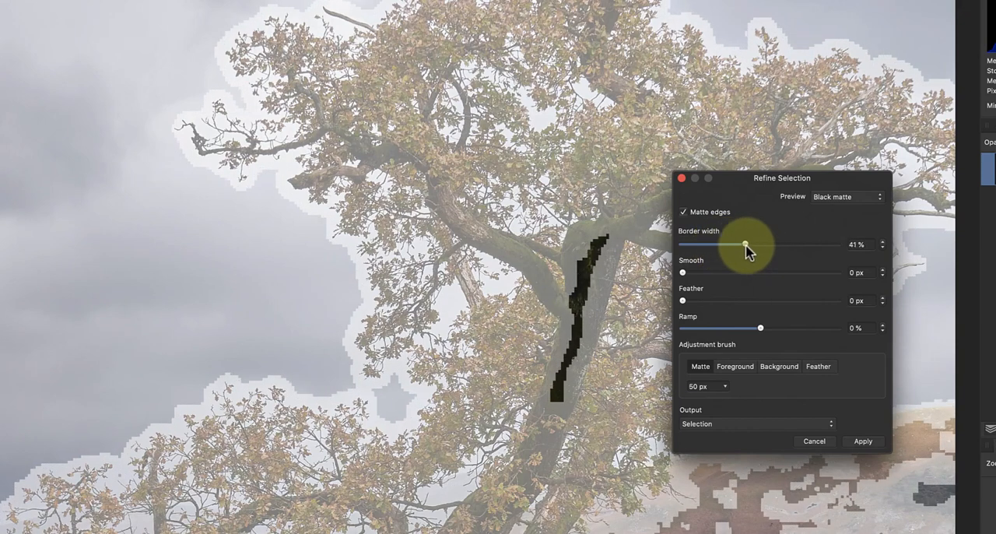
drag(745, 244, 703, 244)
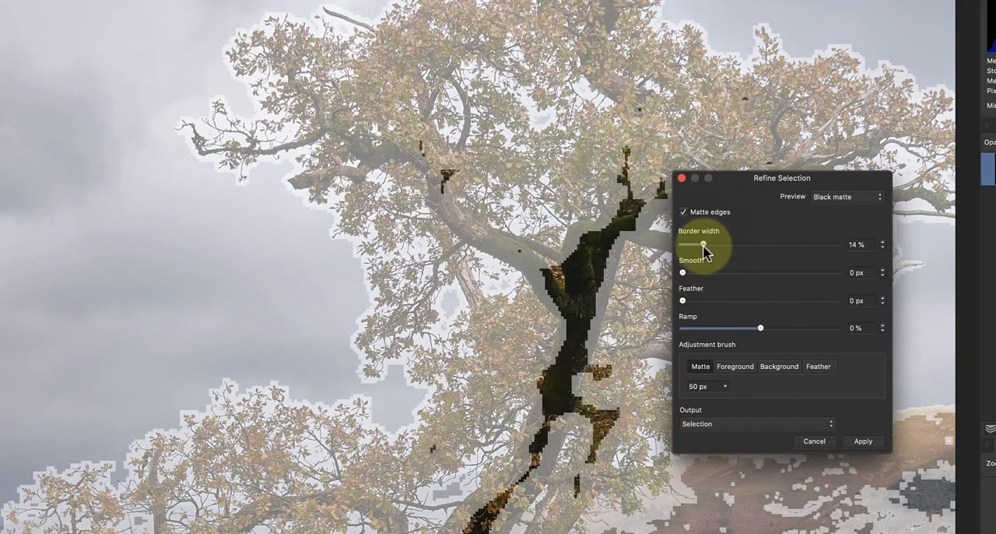
drag(707, 244, 694, 244)
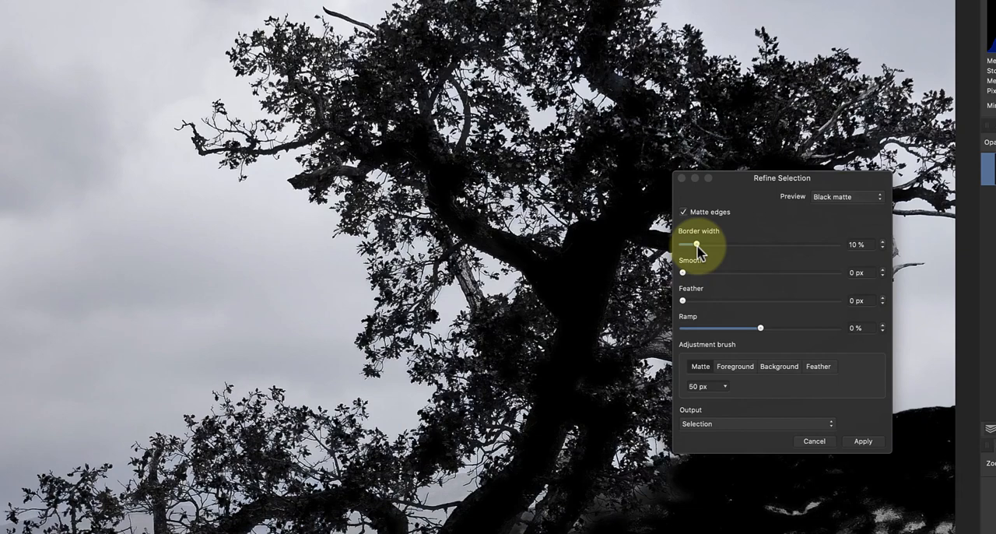
drag(696, 244, 686, 244)
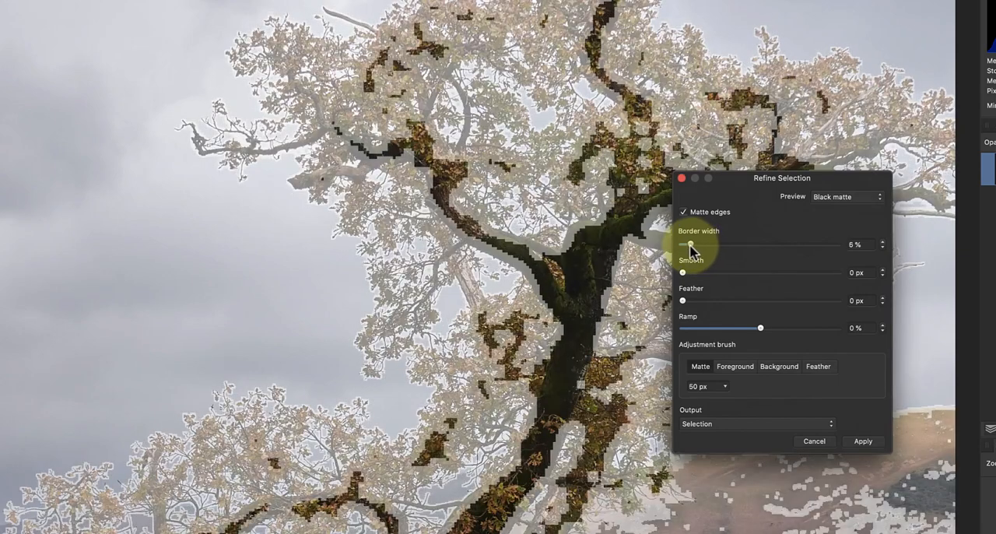
drag(692, 245, 683, 244)
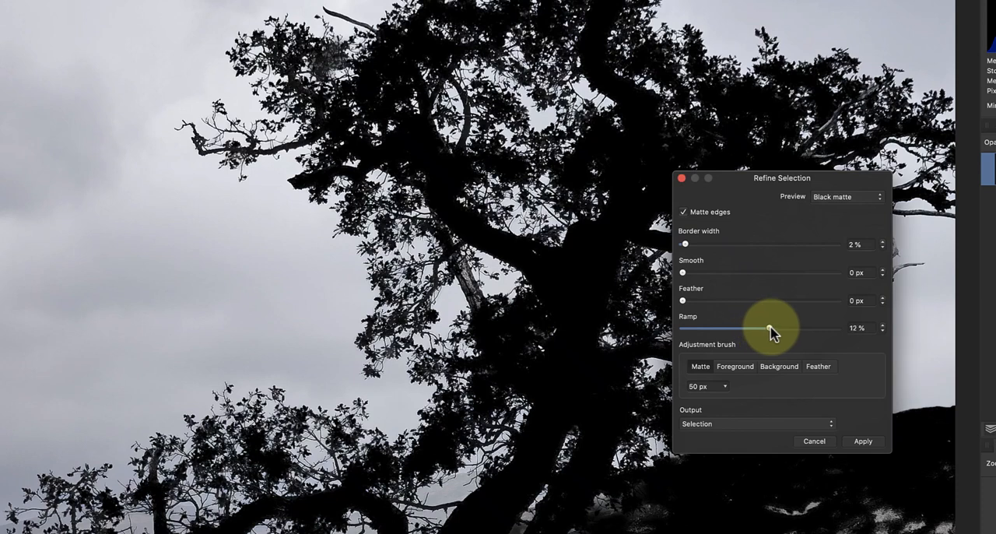
Try higher Ramp values, then leave the Ramp slider at -29%
drag(769, 330, 805, 330)
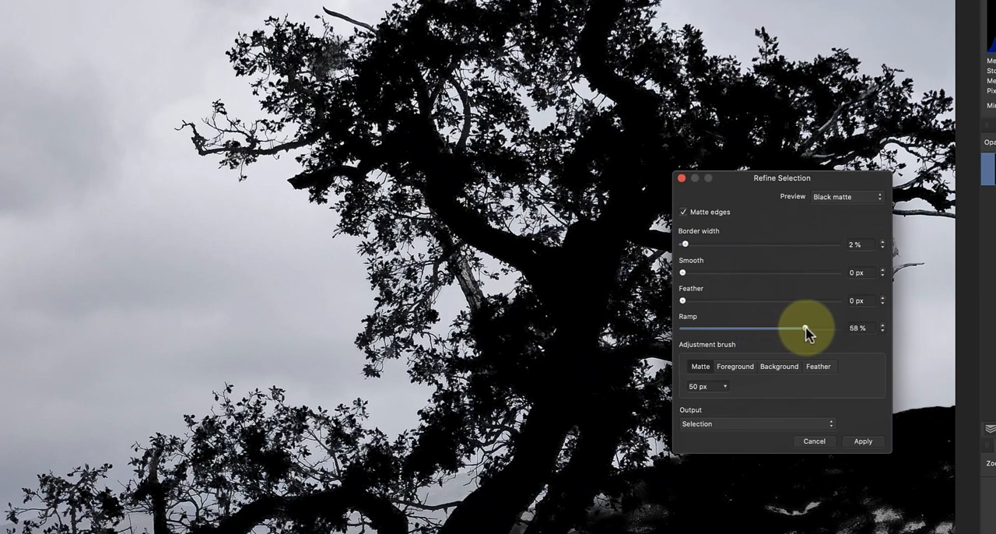
drag(810, 328, 803, 328)
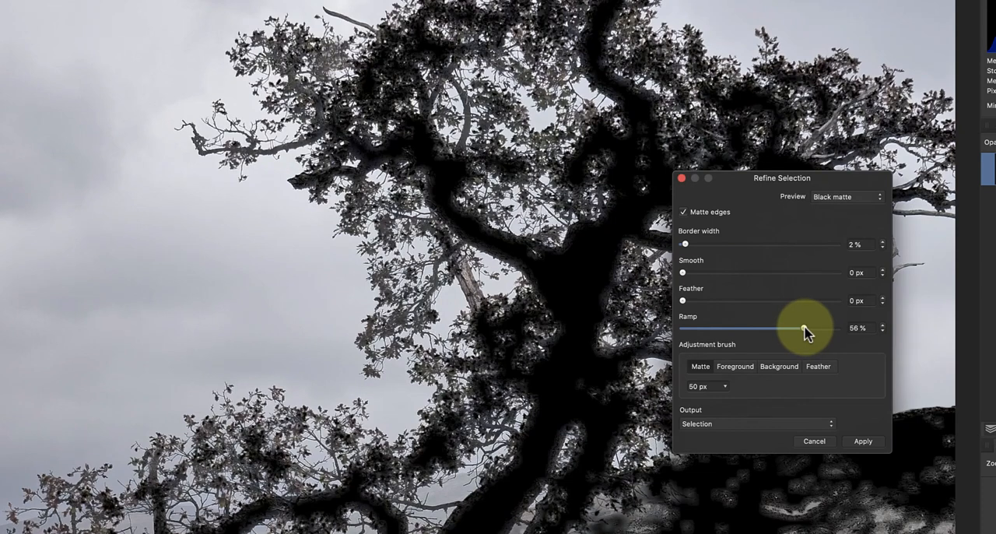
drag(801, 332, 763, 332)
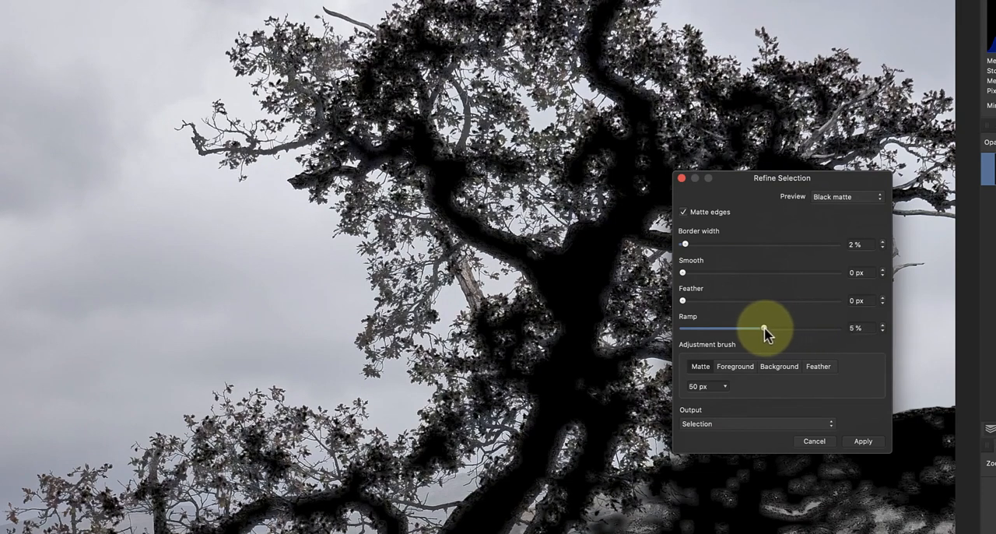
drag(763, 331, 735, 331)
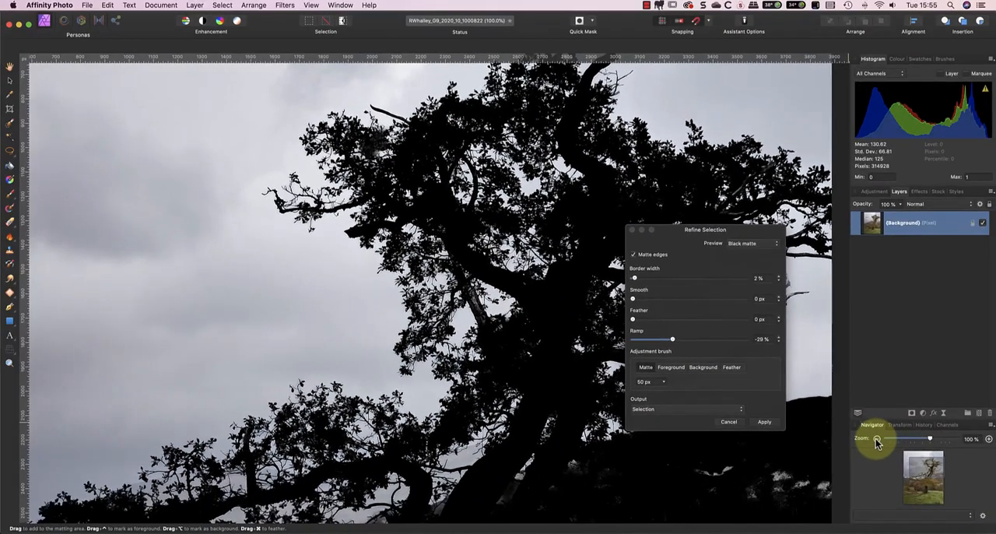
Zoom out from the Navigator panel to see the whole tree and hillside
click(877, 438)
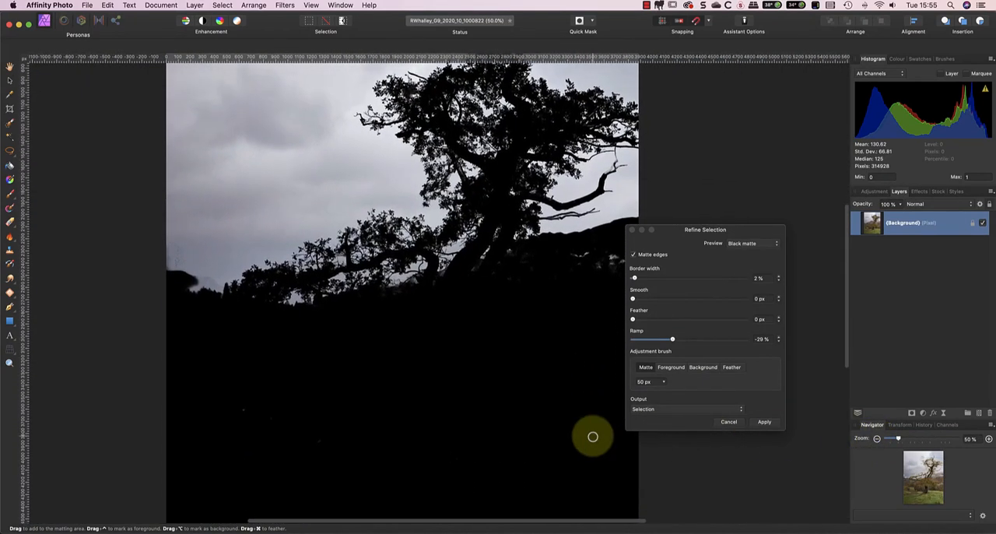
scroll(up, 3)
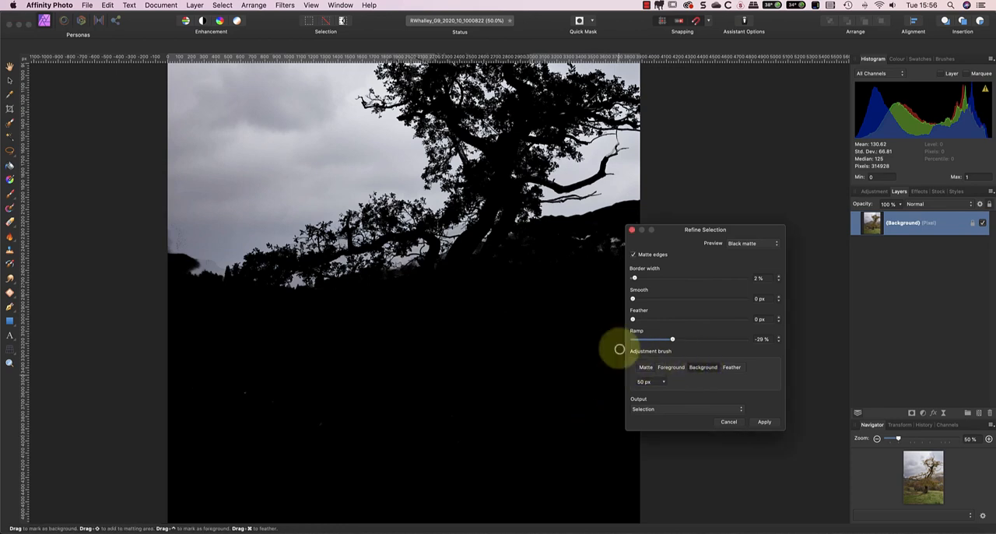
mouse_move(245, 392)
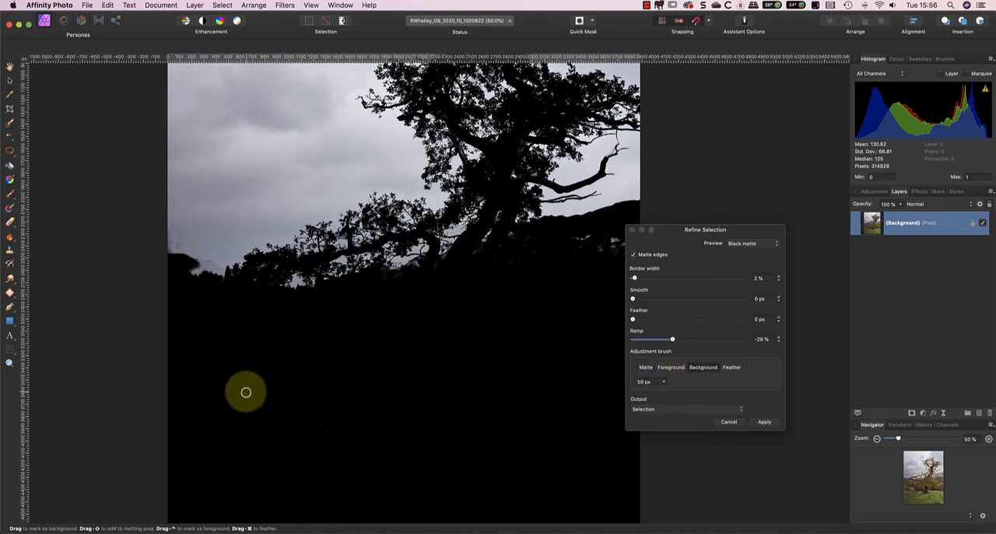
mouse_move(462, 362)
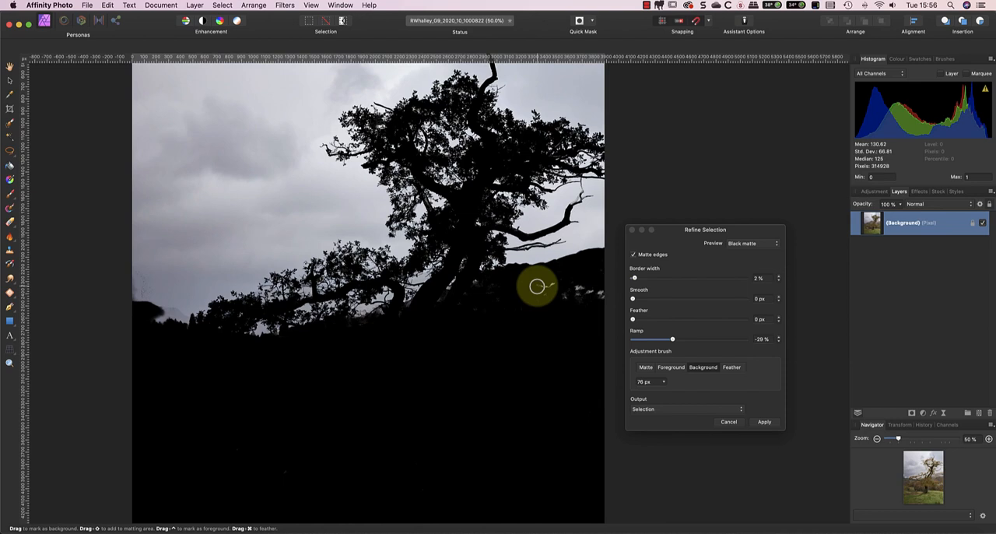
mouse_move(569, 297)
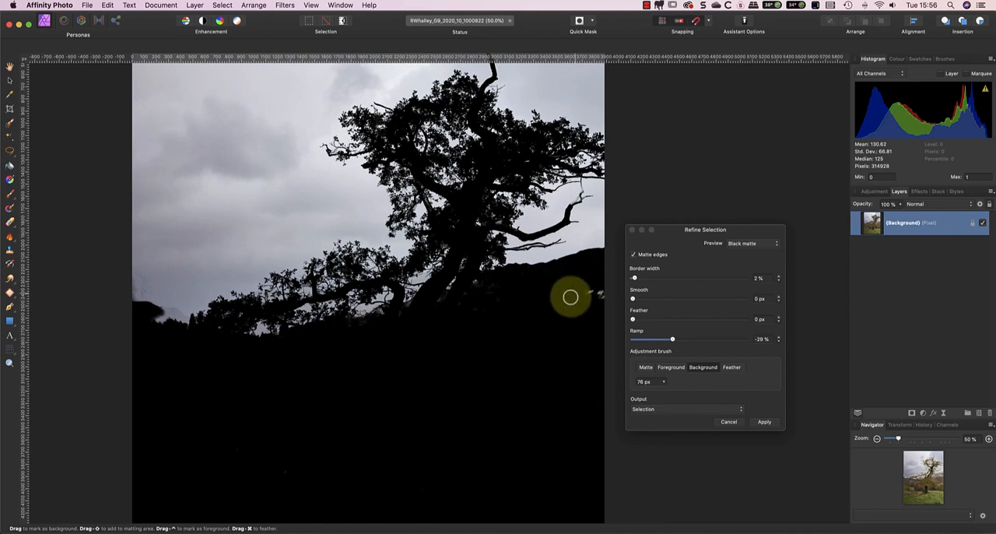
mouse_move(531, 310)
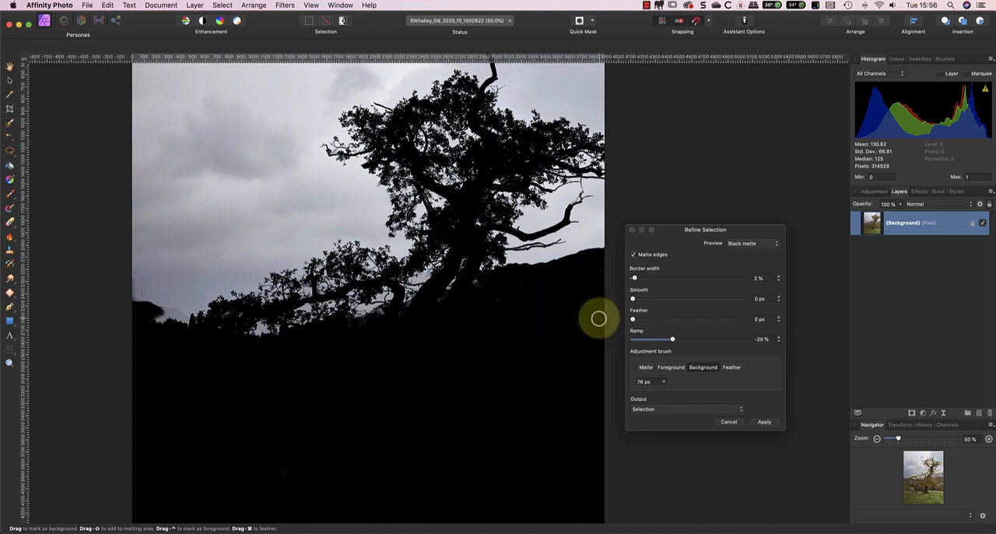
mouse_move(761, 249)
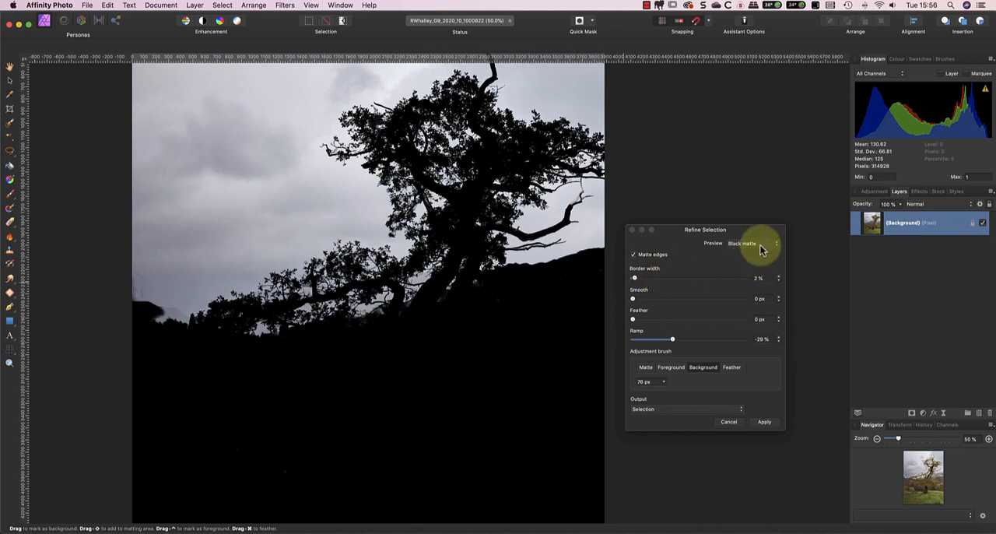
Open the Preview list to choose the Overlay preview
click(747, 243)
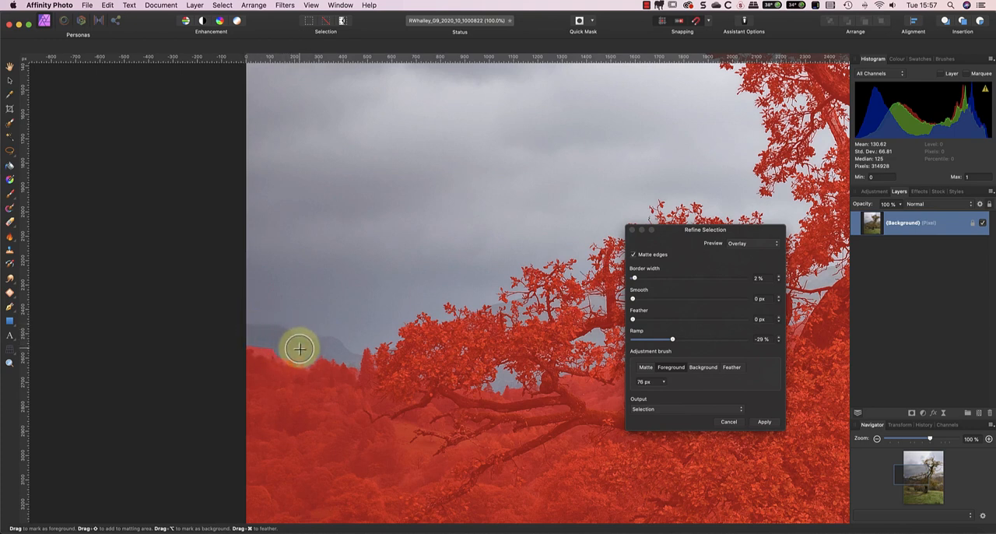
mouse_move(264, 343)
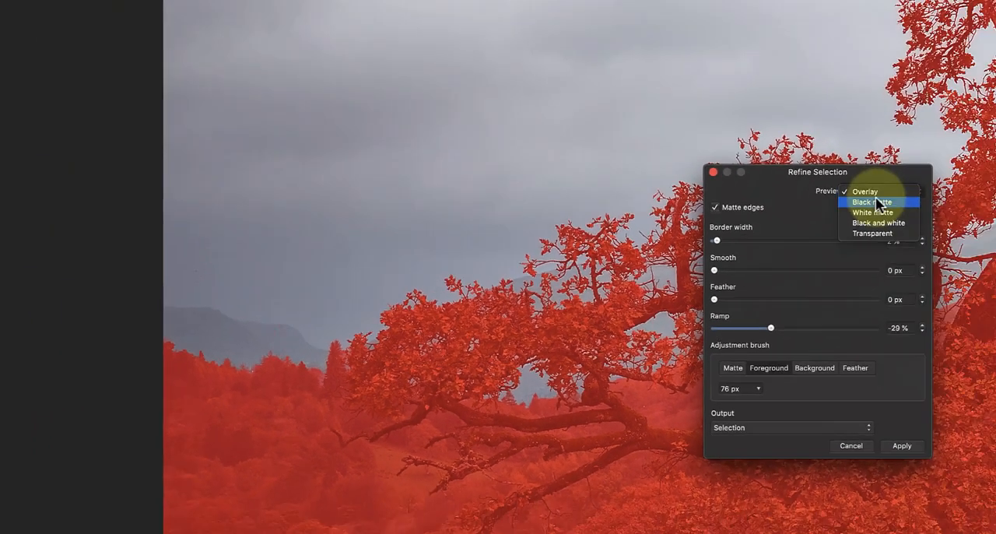
Set Preview back to Black matte, move the dialog aside, and pan to the treetop
click(879, 201)
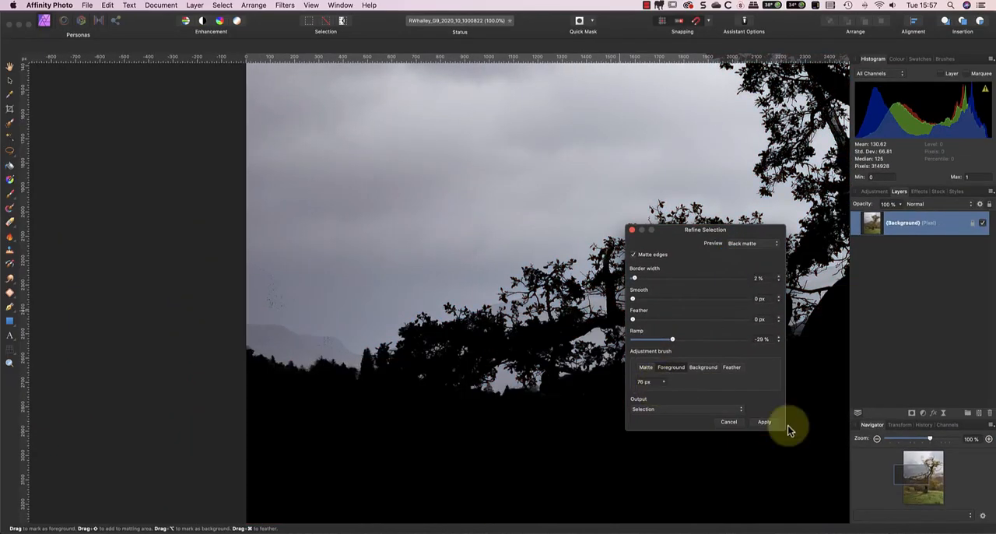
drag(705, 229, 744, 240)
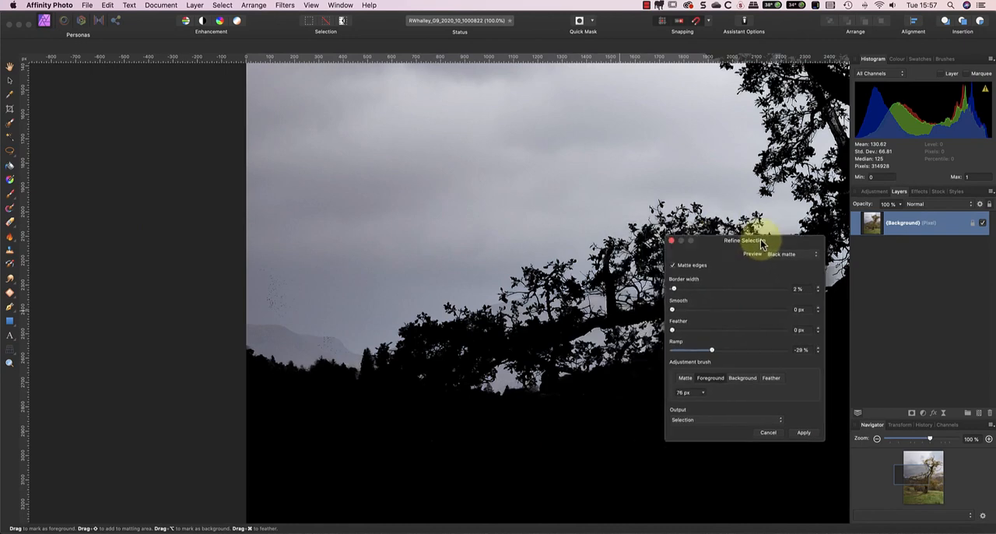
drag(743, 240, 889, 193)
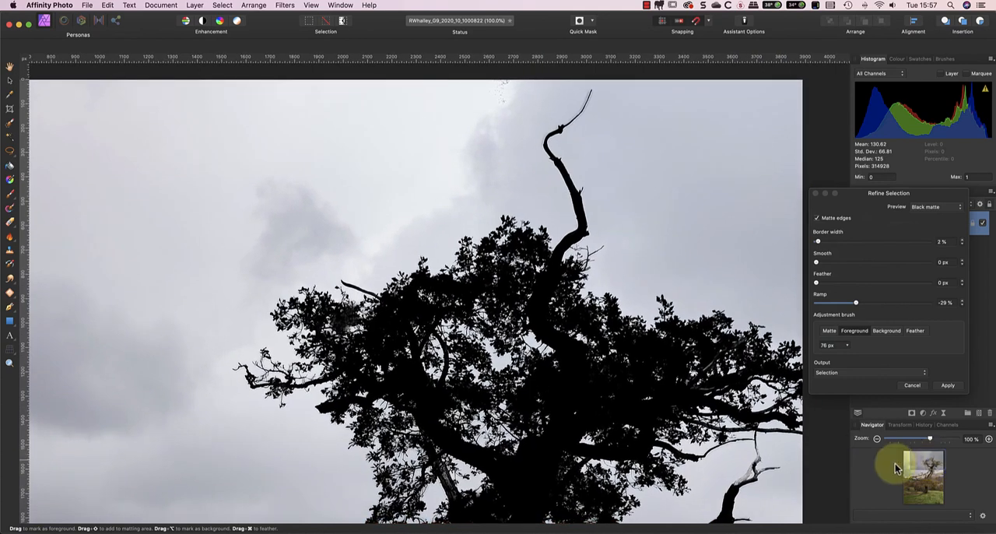
mouse_move(836, 340)
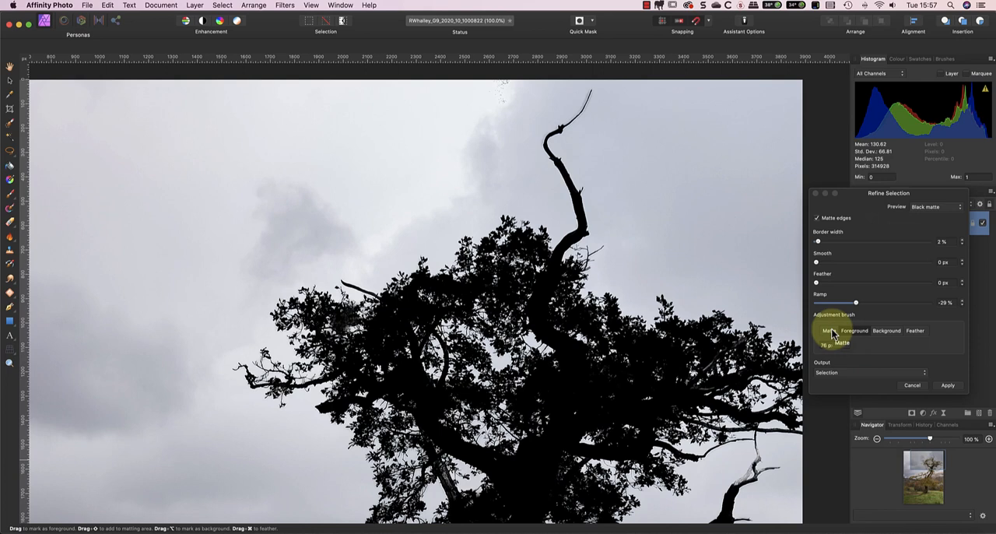
Pick the Matte adjustment brush and paint along the leafy branch edges
click(829, 330)
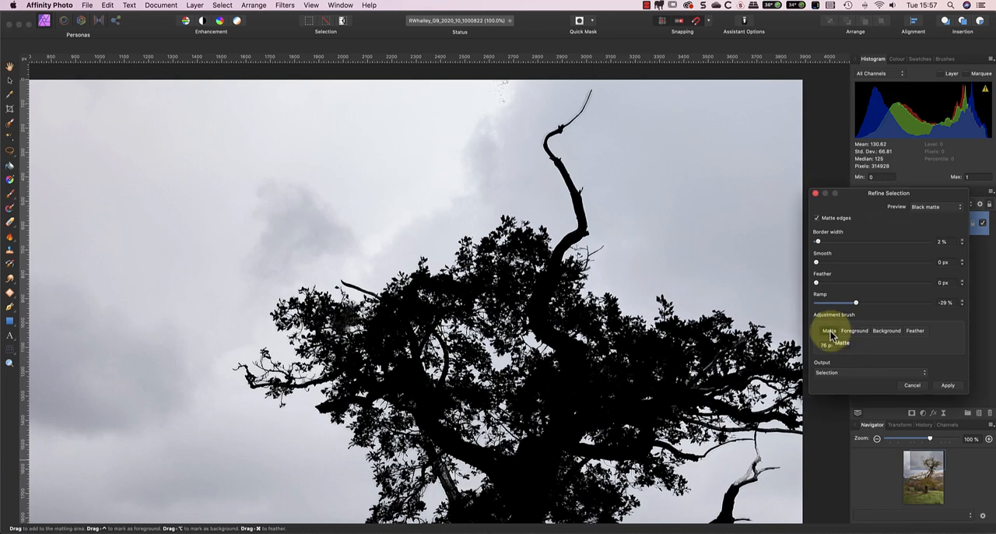
mouse_move(533, 139)
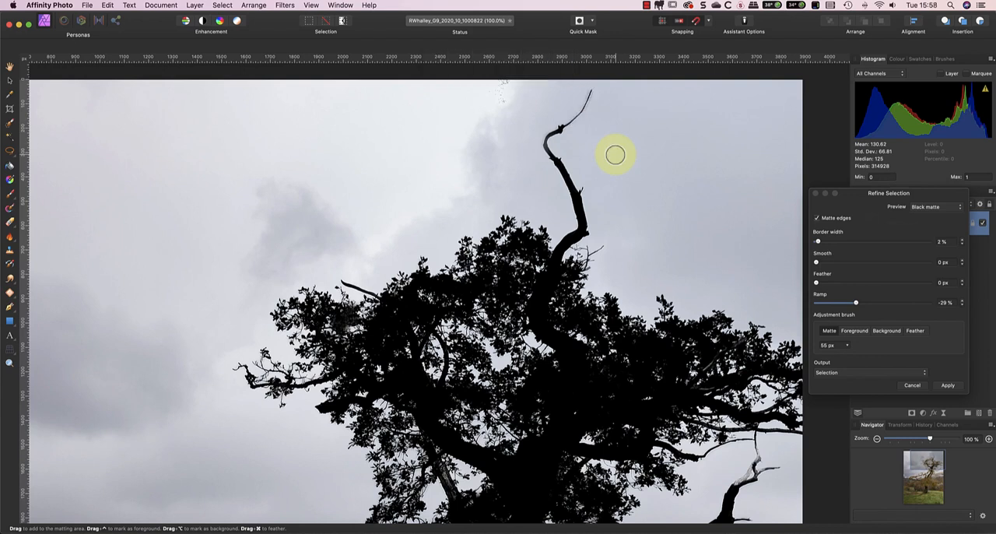
mouse_move(382, 263)
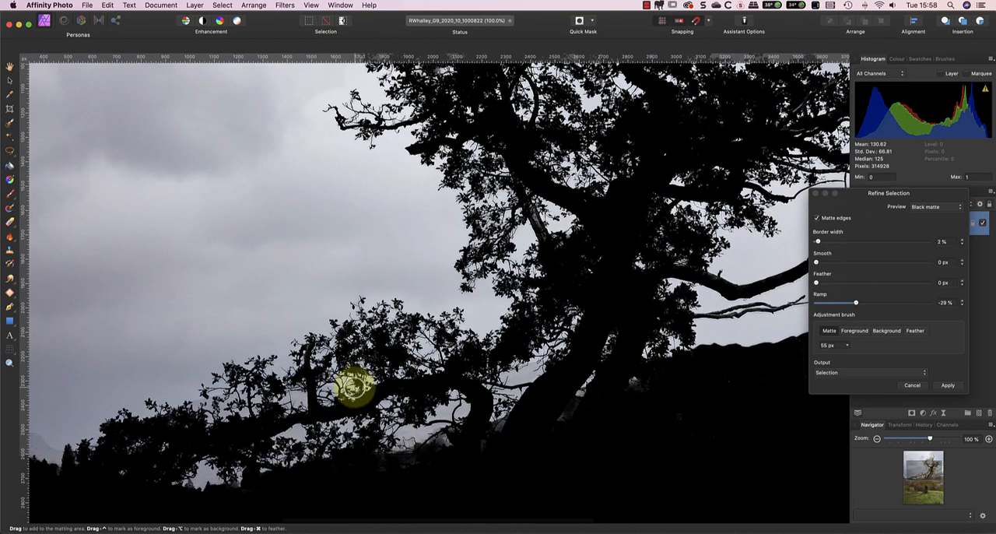
drag(357, 389, 411, 326)
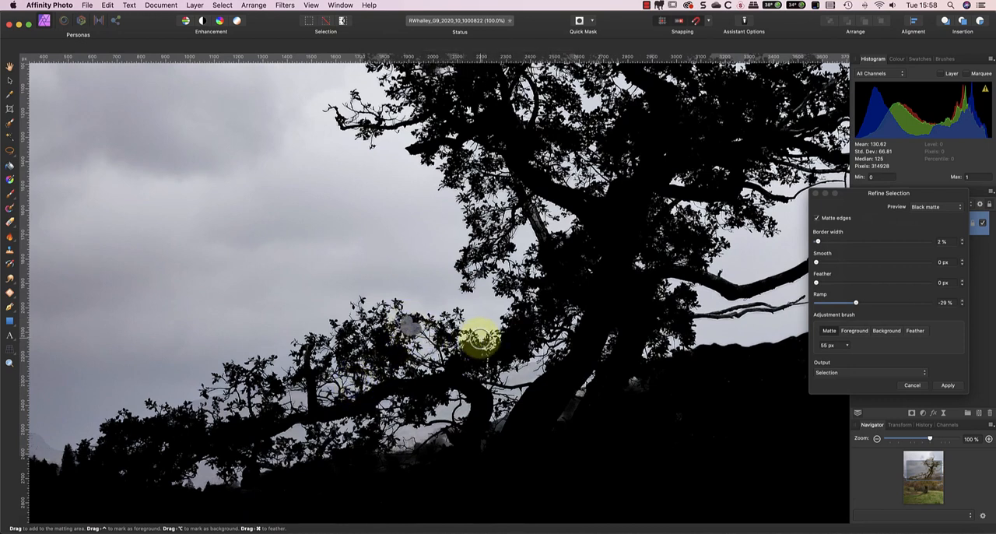
mouse_move(895, 367)
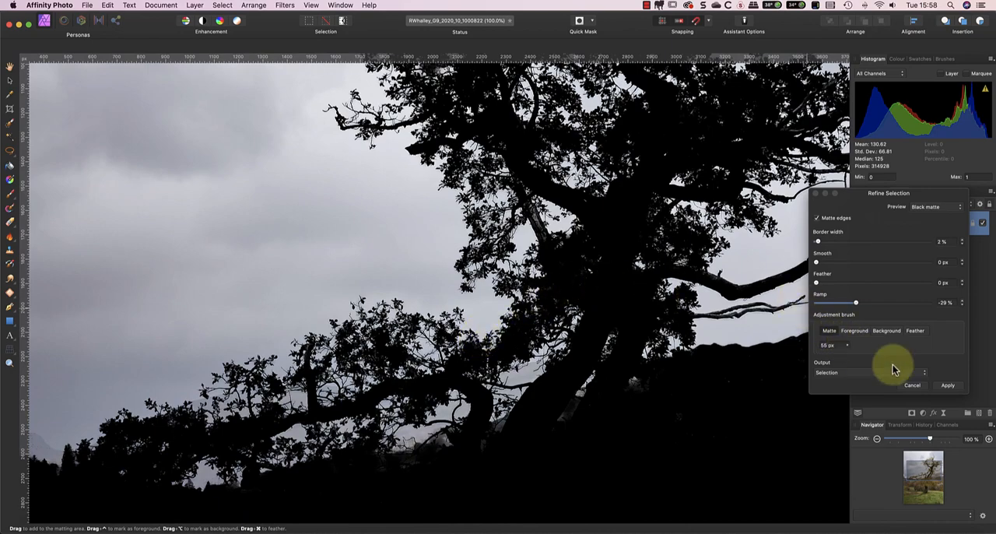
Apply the Refine Selection edges so the sky selection traces the hill ridge and branches
click(947, 385)
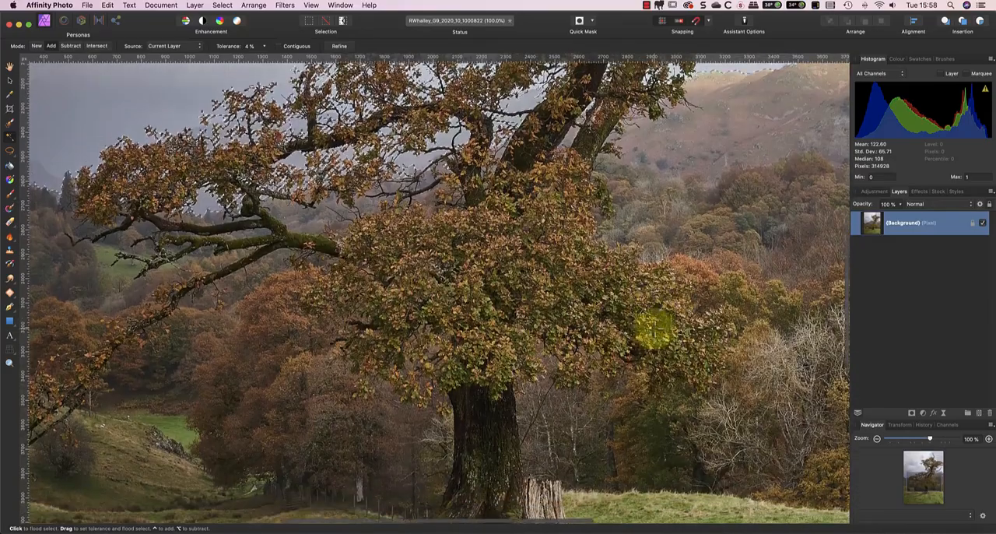
scroll(down, 3)
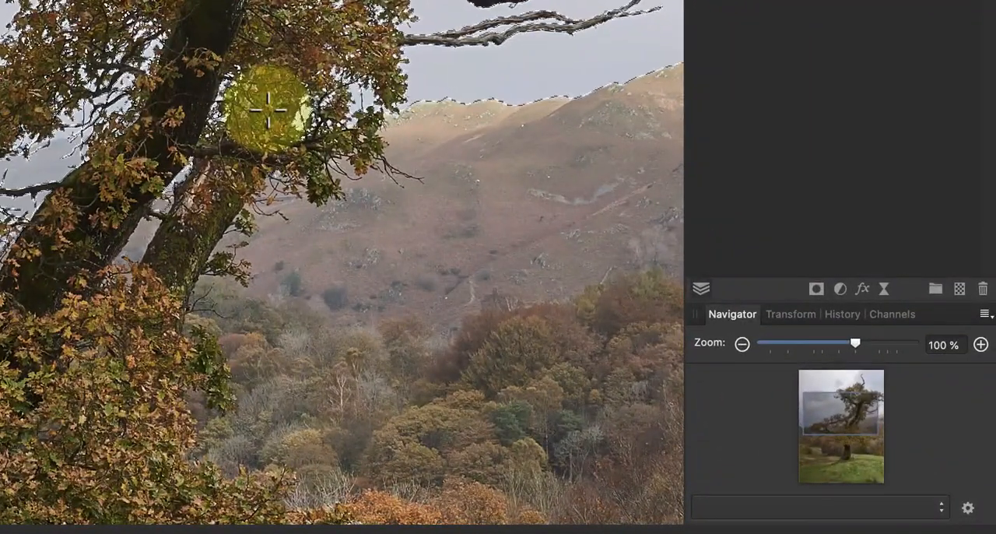
Create a spare channel from the current pixel selection in the Channels panel
click(892, 313)
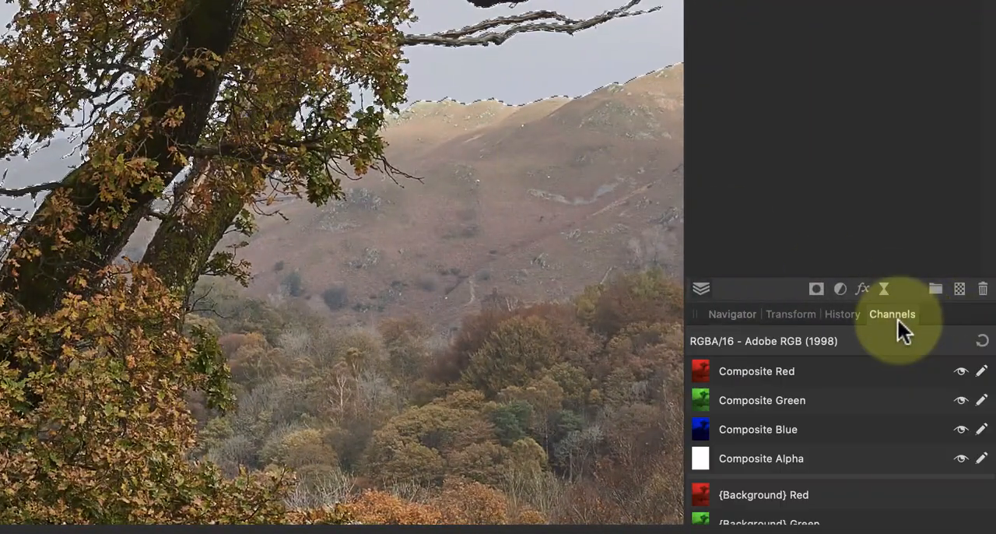
scroll(down, 3)
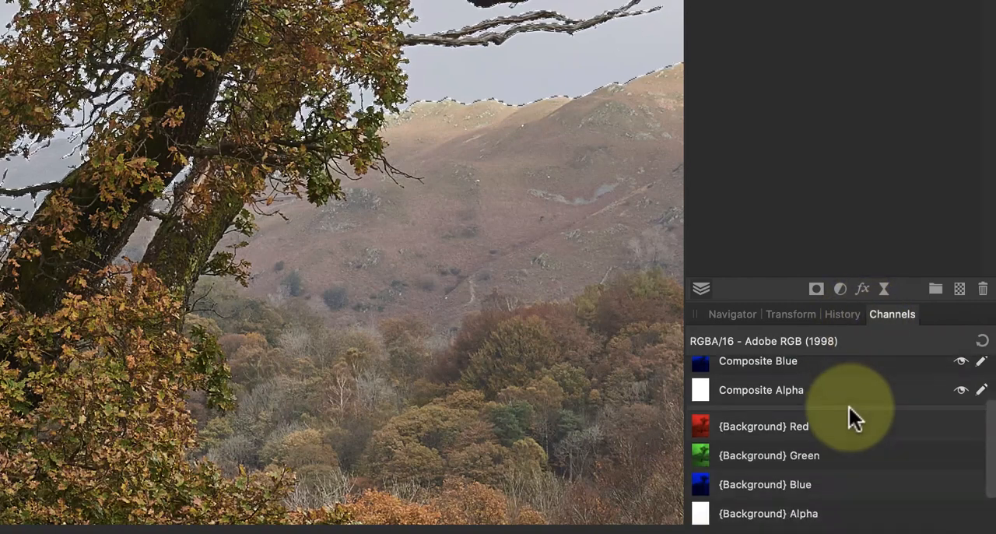
scroll(down, 3)
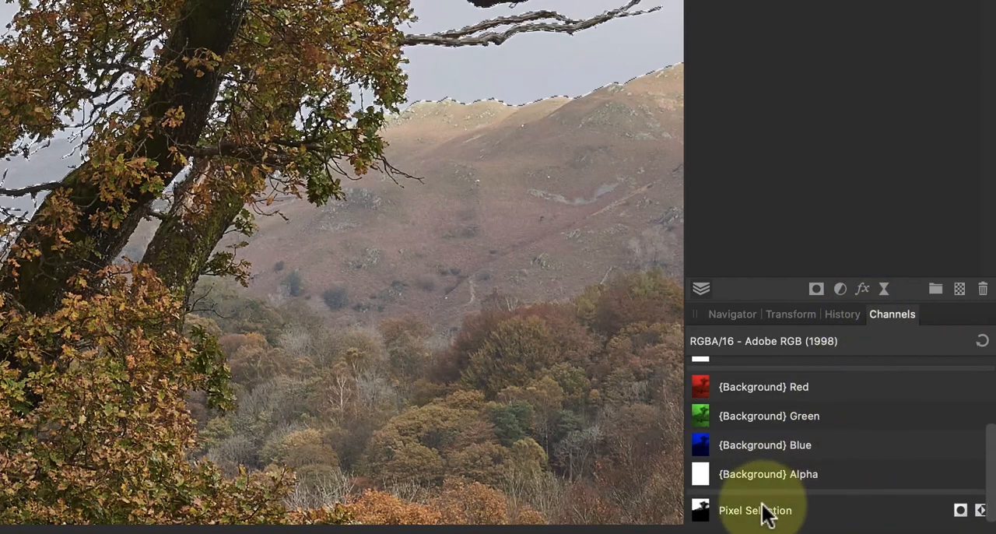
right_click(754, 510)
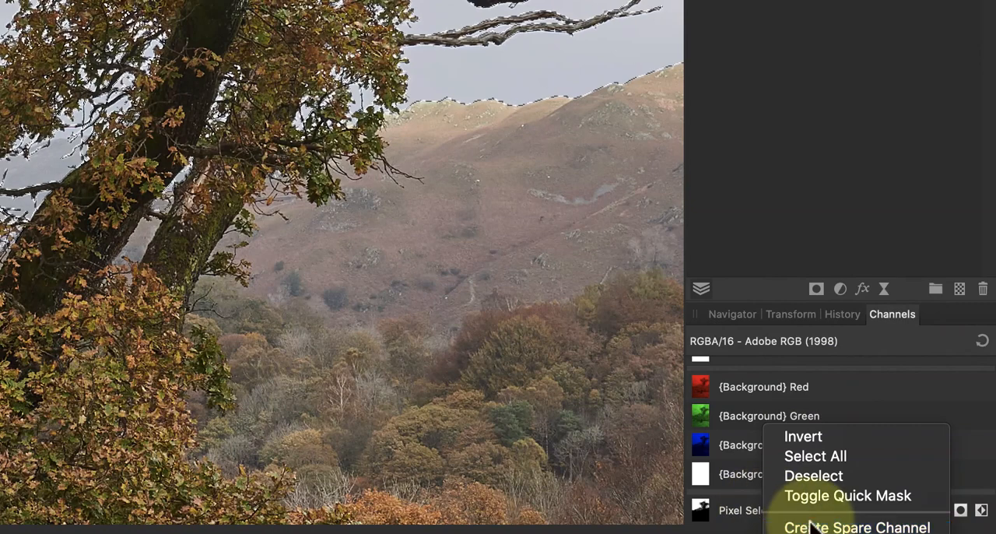
click(856, 527)
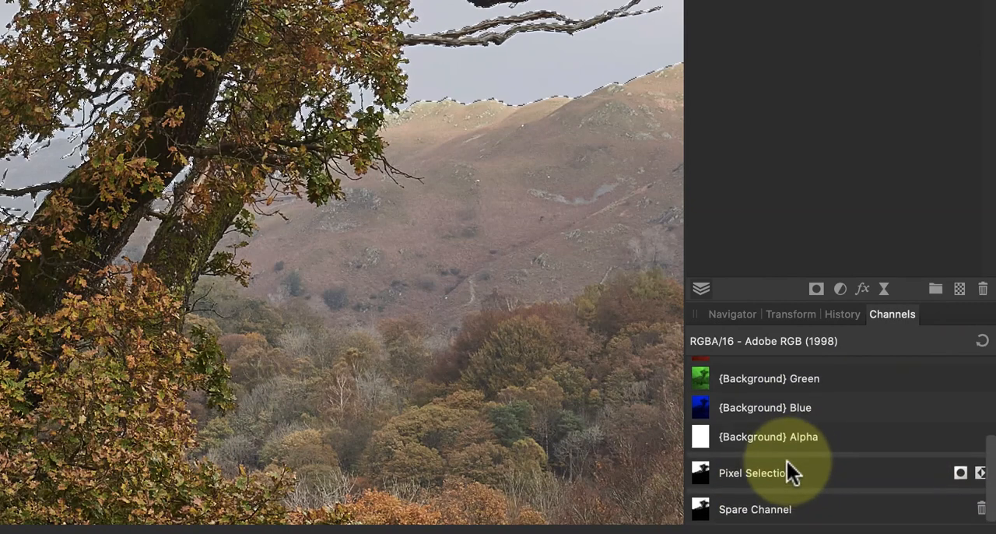
Rename the new spare channel to 'Sky Selection'
right_click(752, 472)
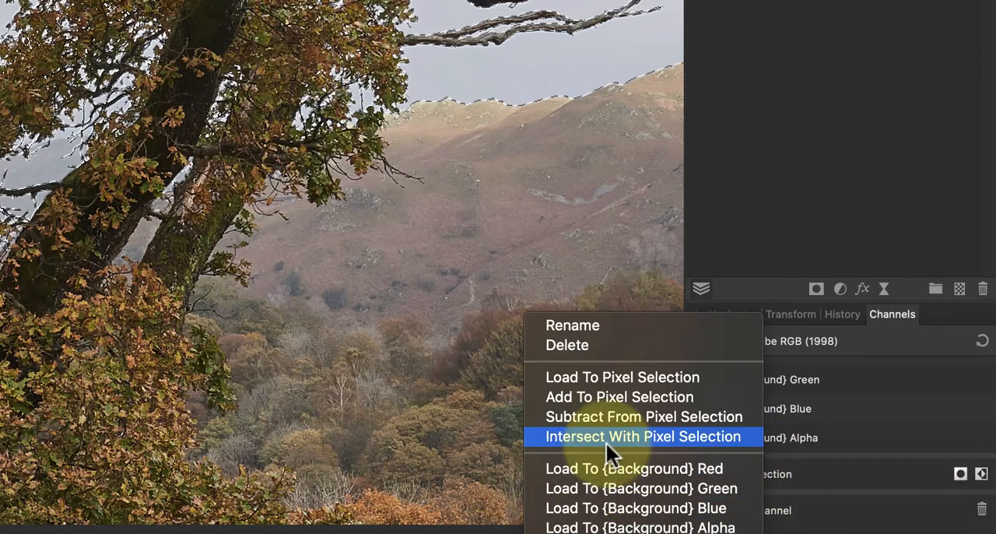
click(643, 436)
text(S)
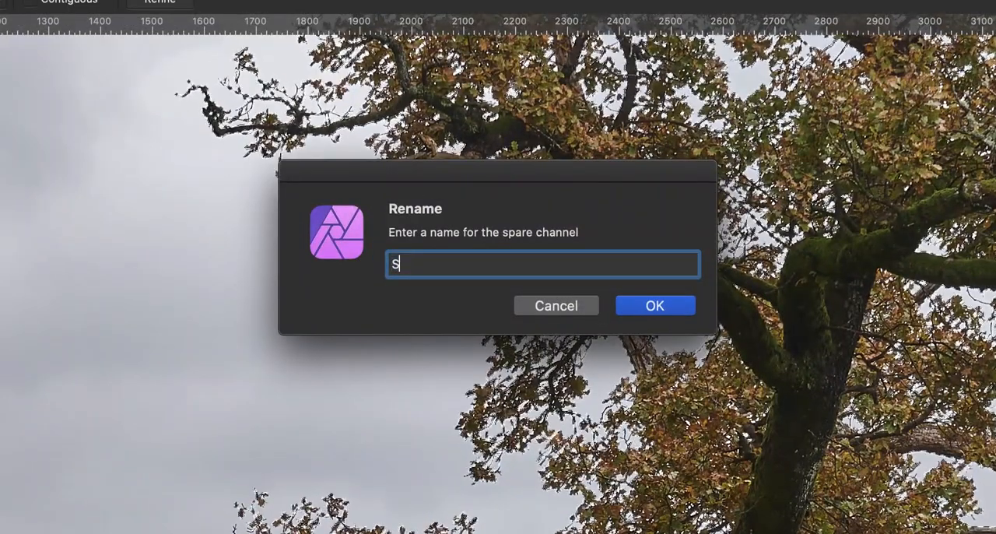
text(ky Se)
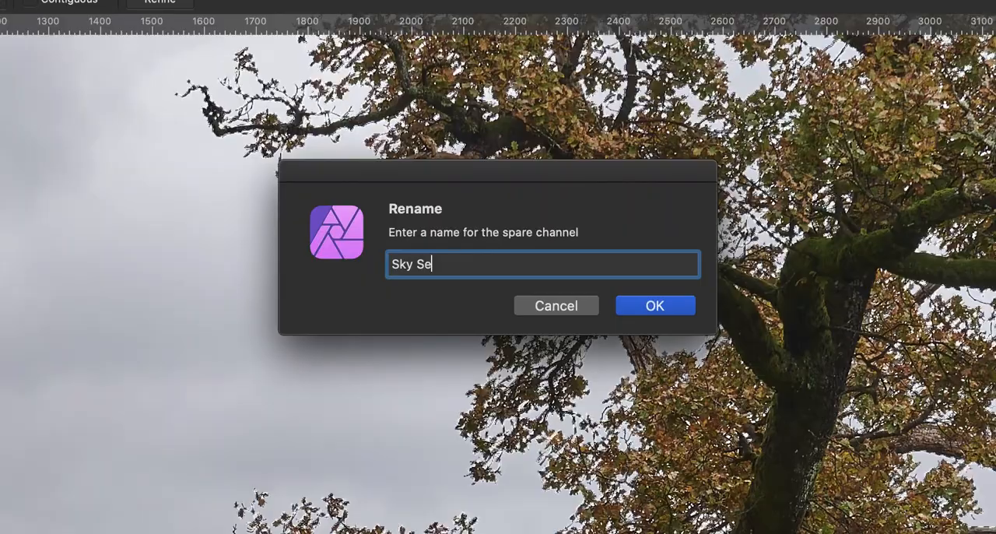
text(lection)
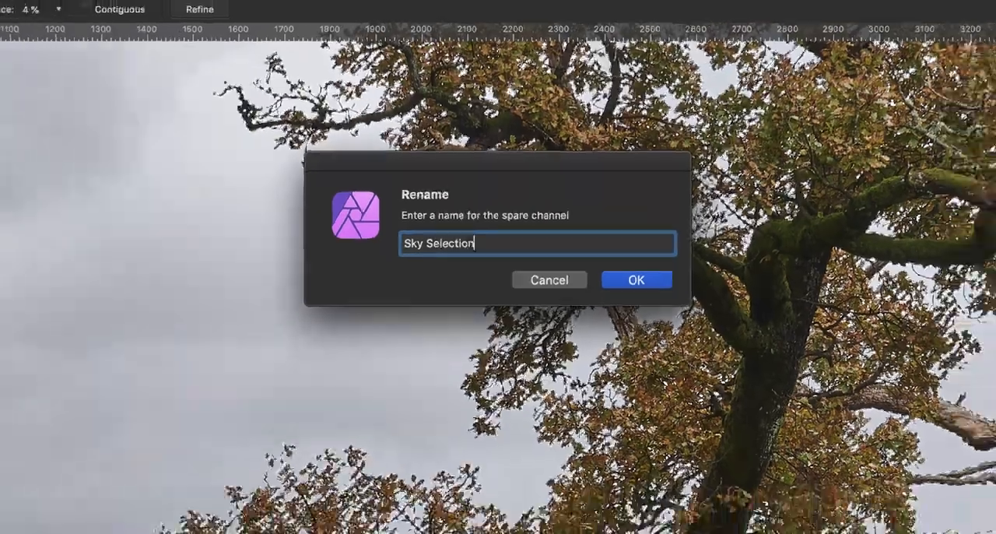
click(636, 279)
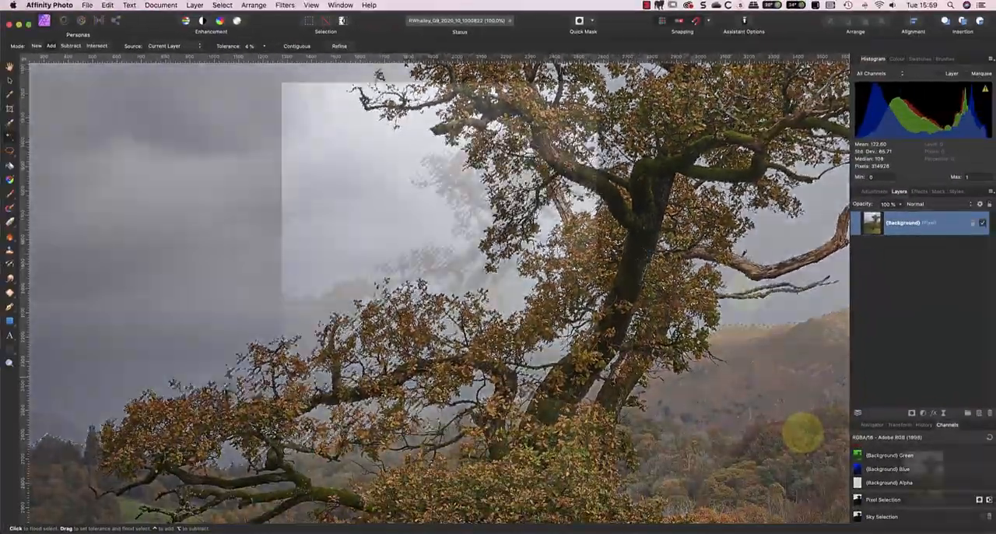
Add a Levels adjustment with black level 15% and gamma about 1.366 to darken the sky
click(922, 413)
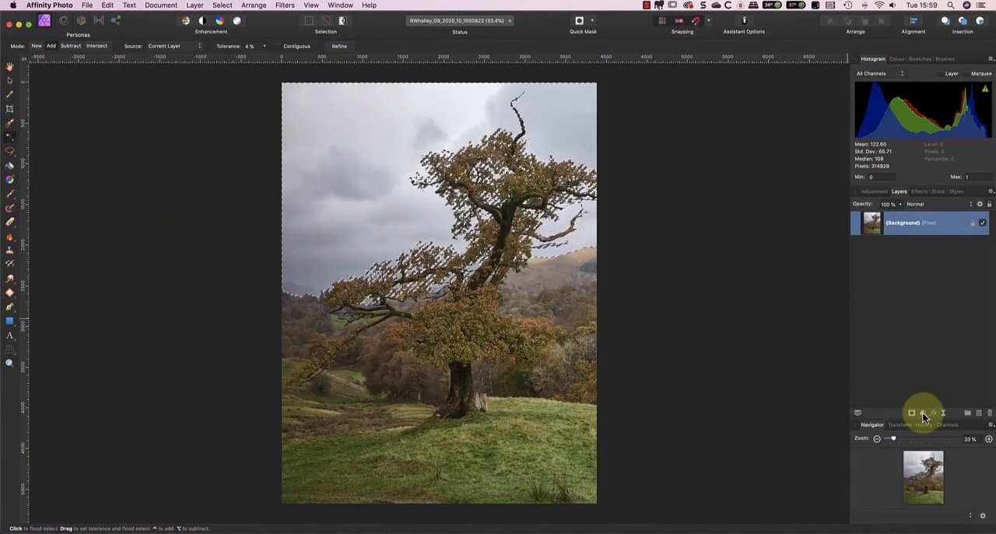
click(911, 412)
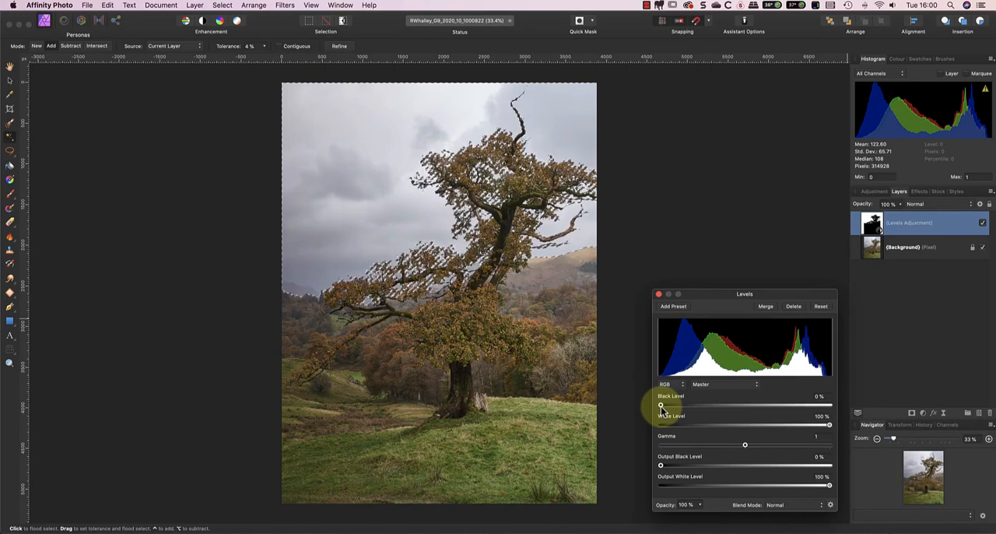
drag(661, 405, 686, 406)
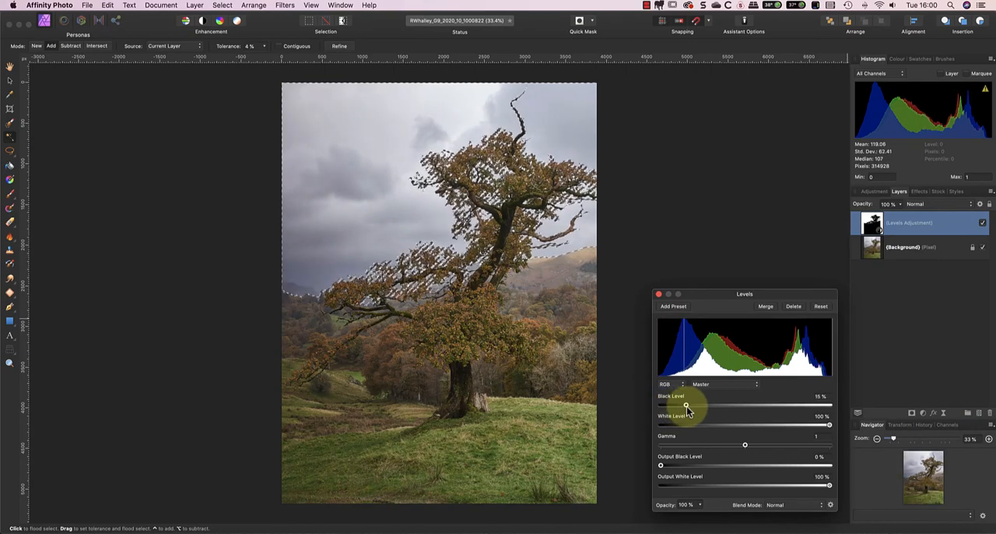
drag(744, 444, 774, 444)
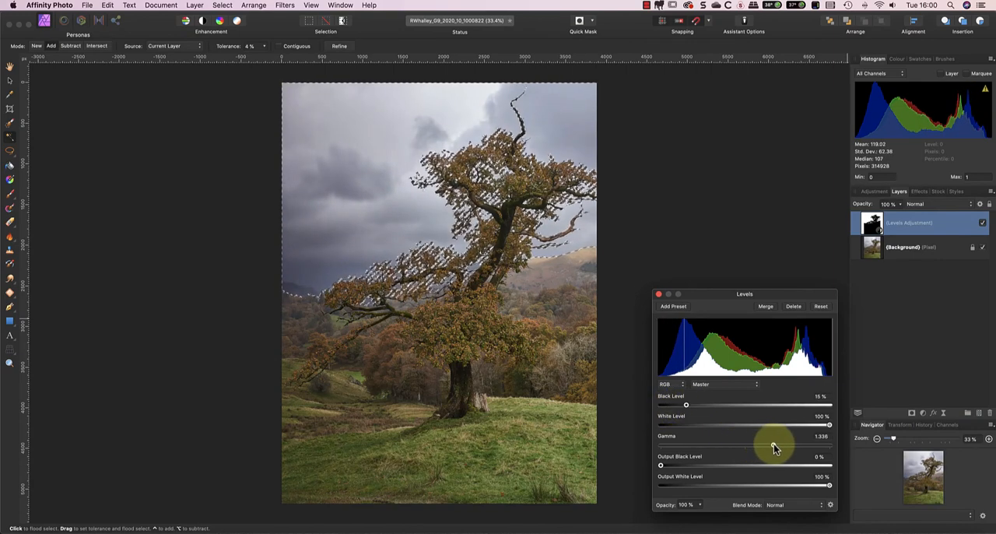
drag(773, 444, 776, 444)
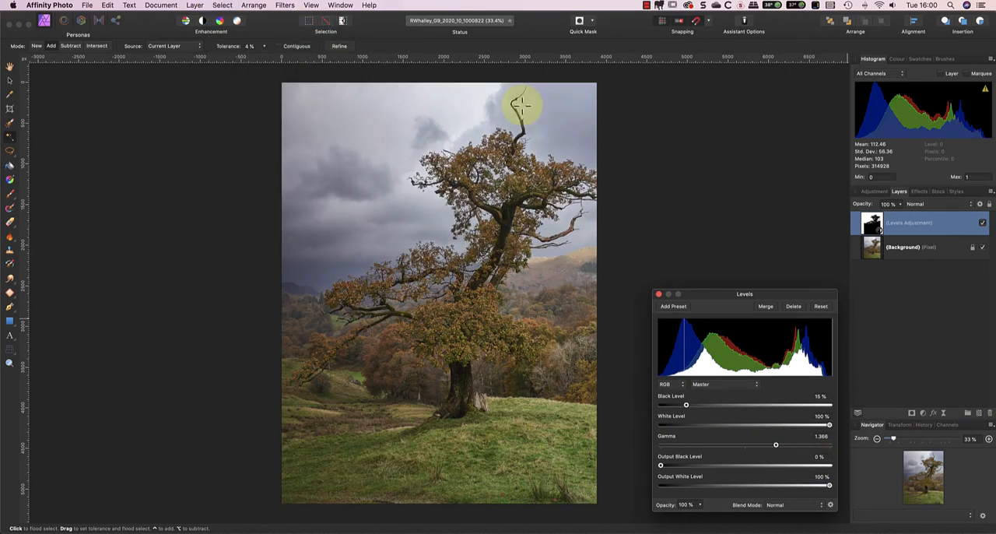
mouse_move(742, 241)
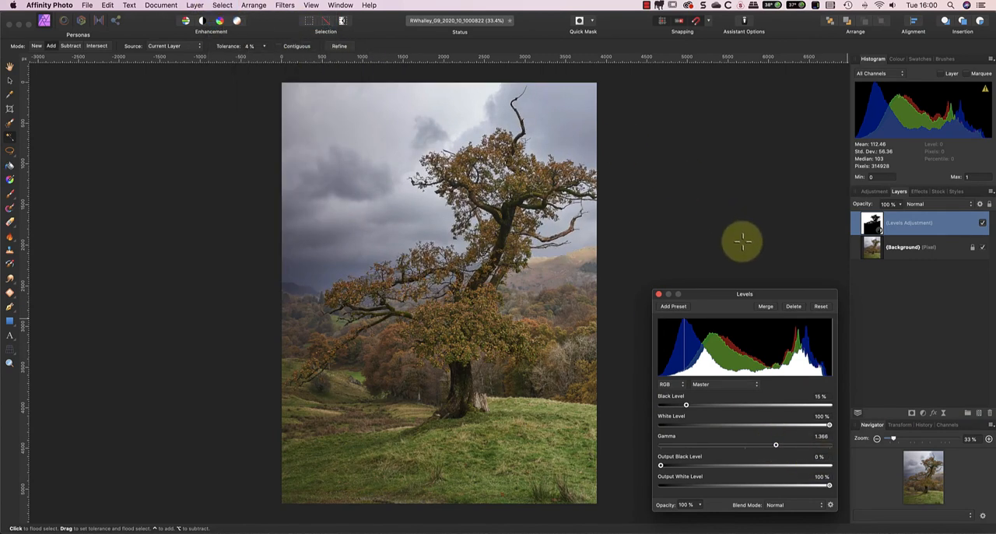